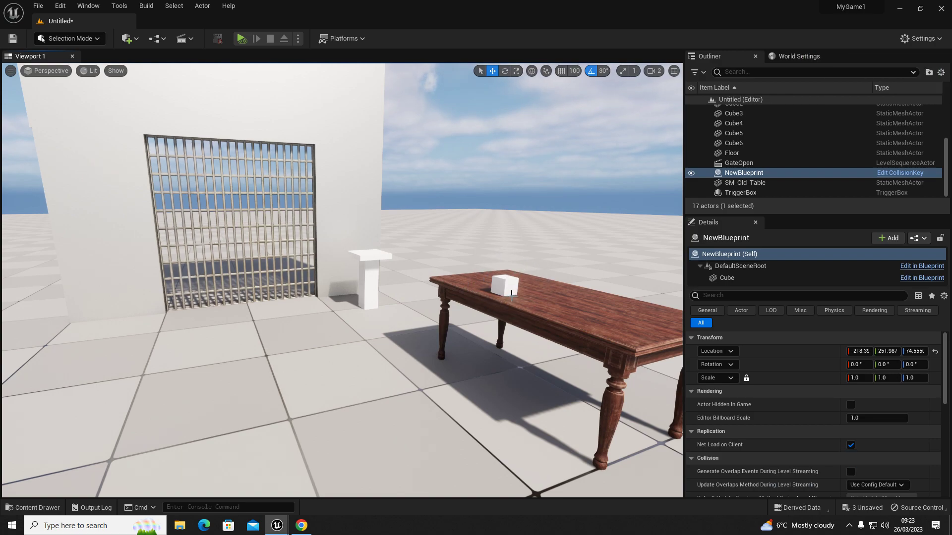
mouse_move(462, 284)
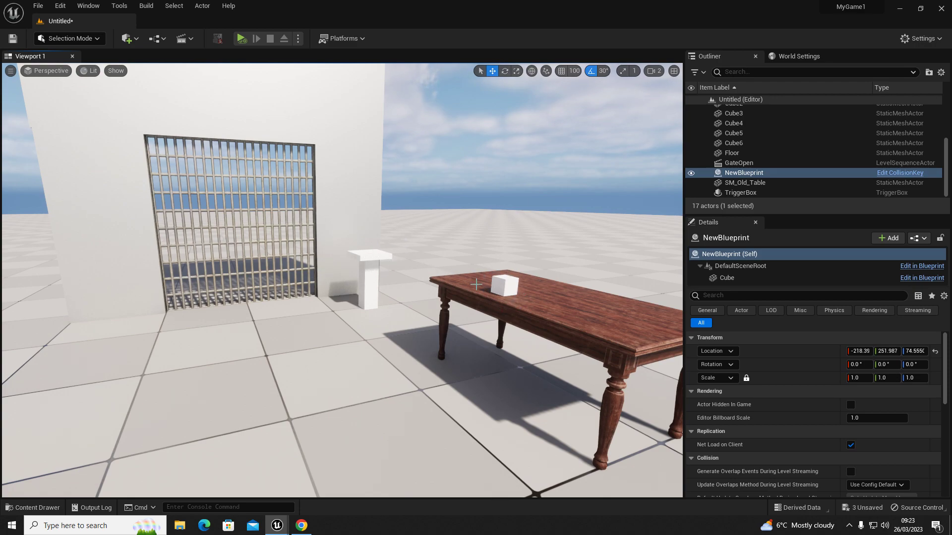
mouse_move(389, 248)
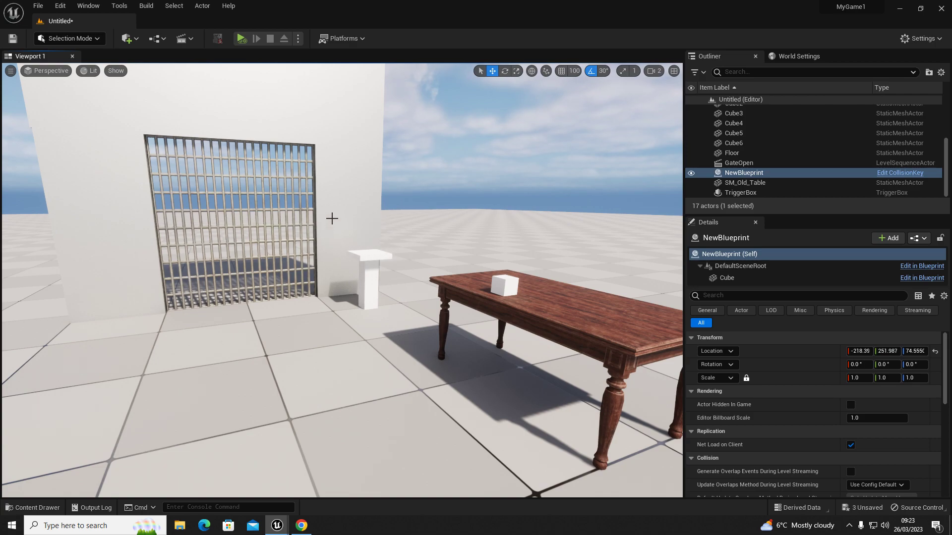
mouse_move(378, 257)
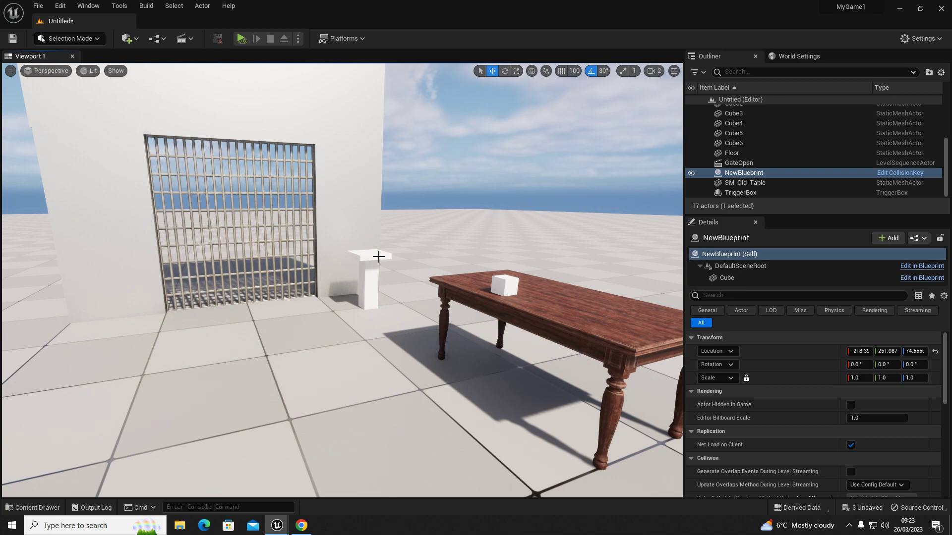
mouse_move(386, 160)
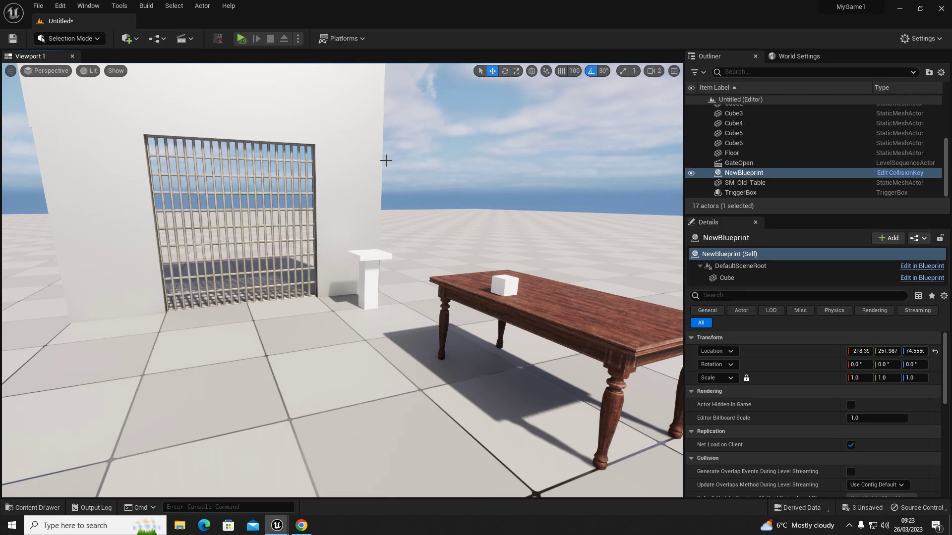
mouse_move(216, 248)
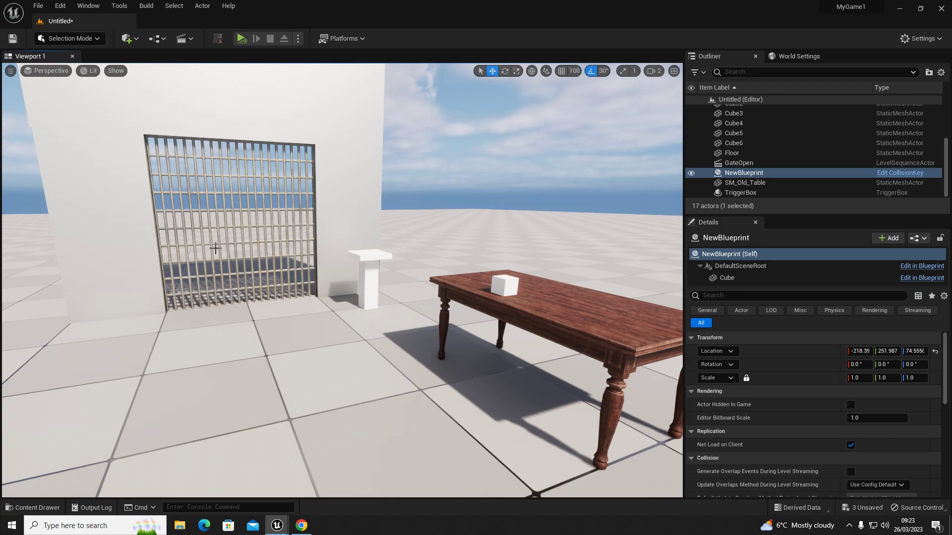
mouse_move(227, 225)
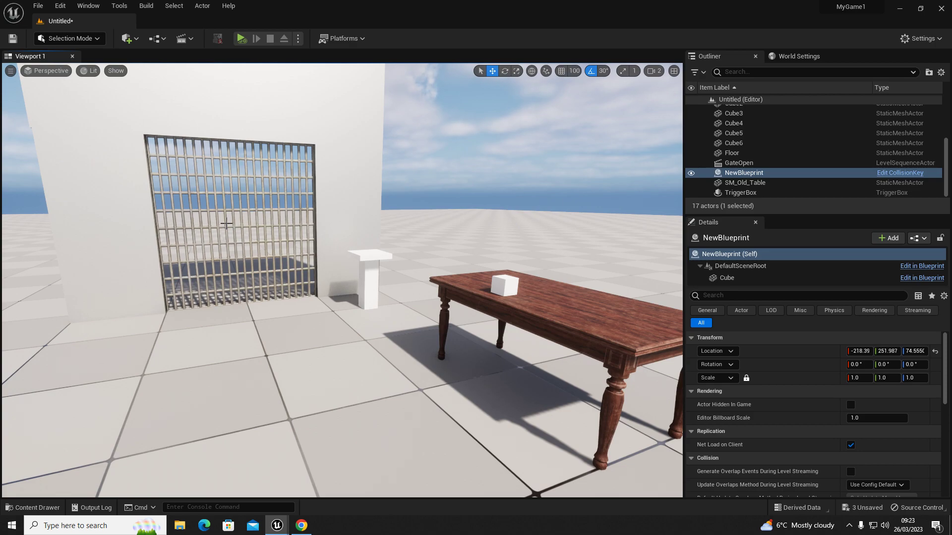
mouse_move(437, 259)
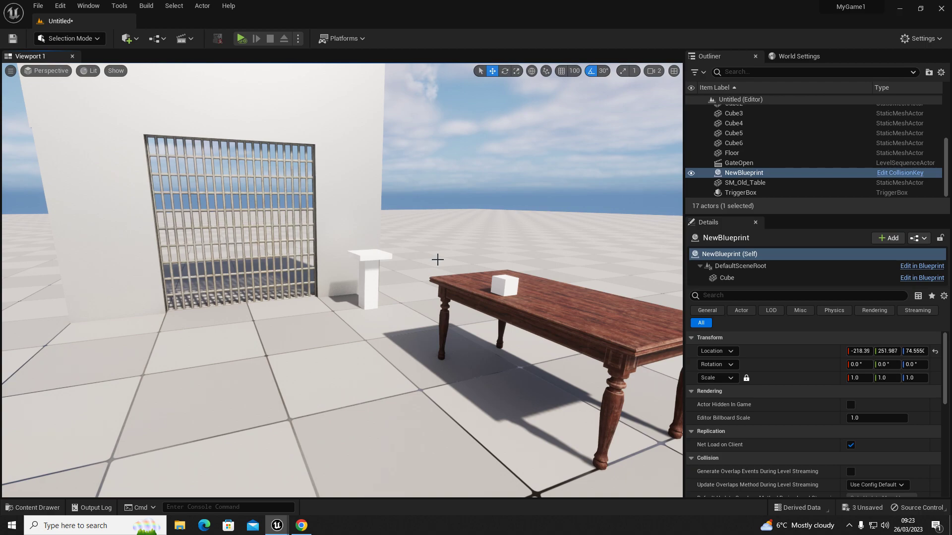
mouse_move(520, 297)
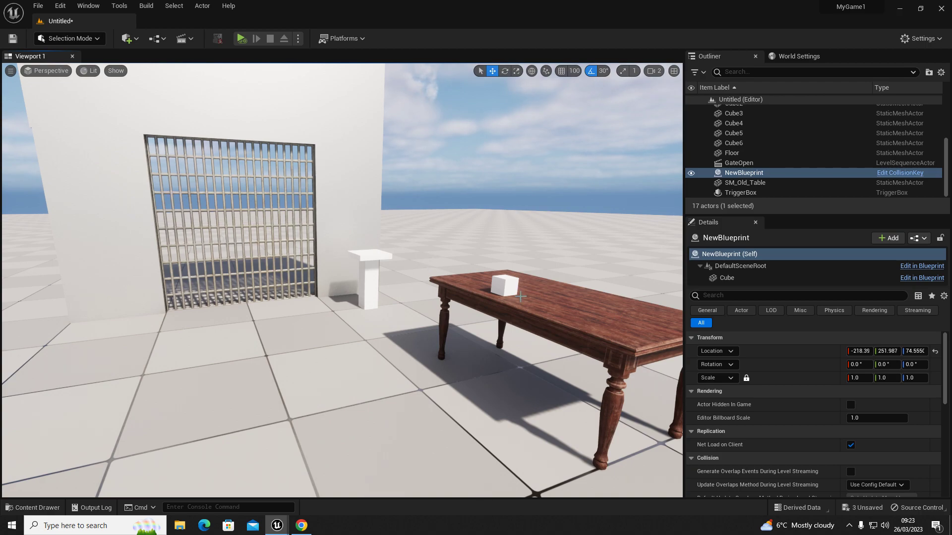
mouse_move(341, 333)
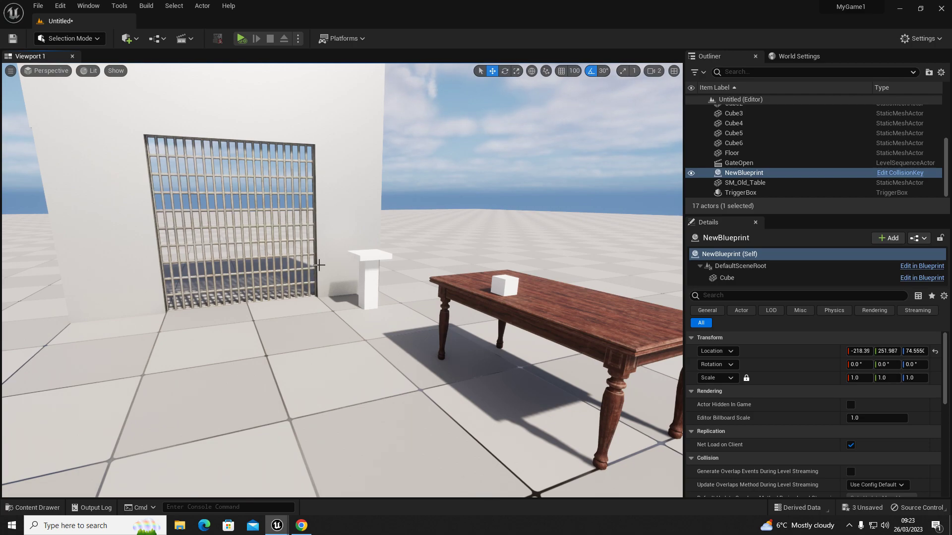
mouse_move(416, 303)
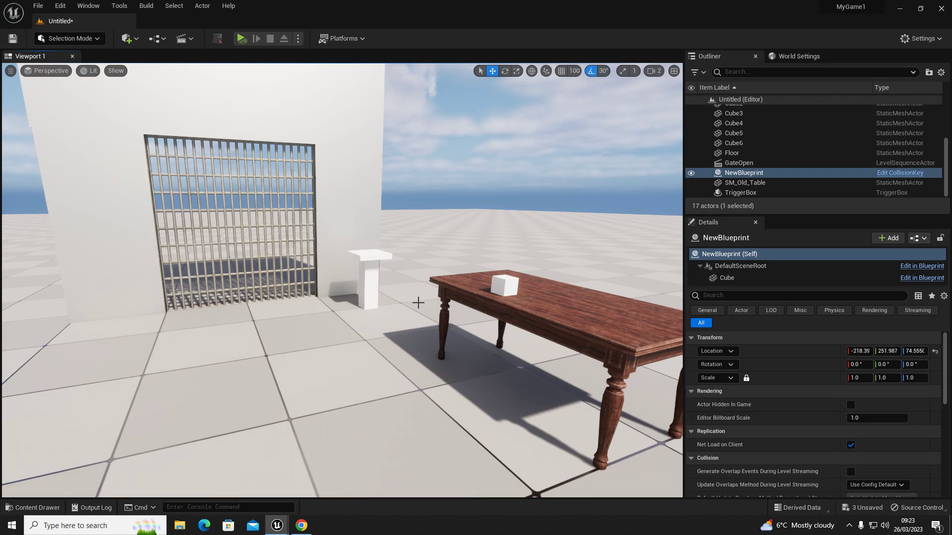
mouse_move(414, 218)
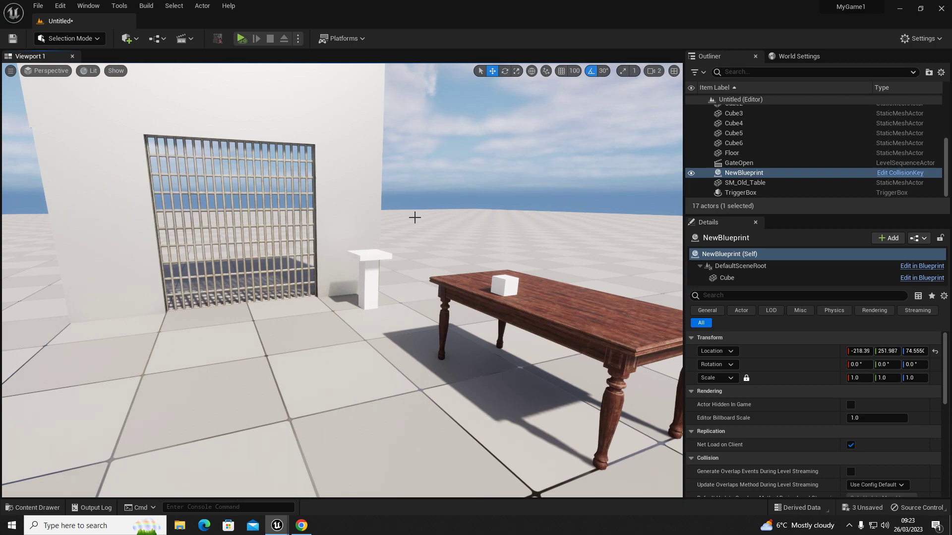
mouse_move(538, 250)
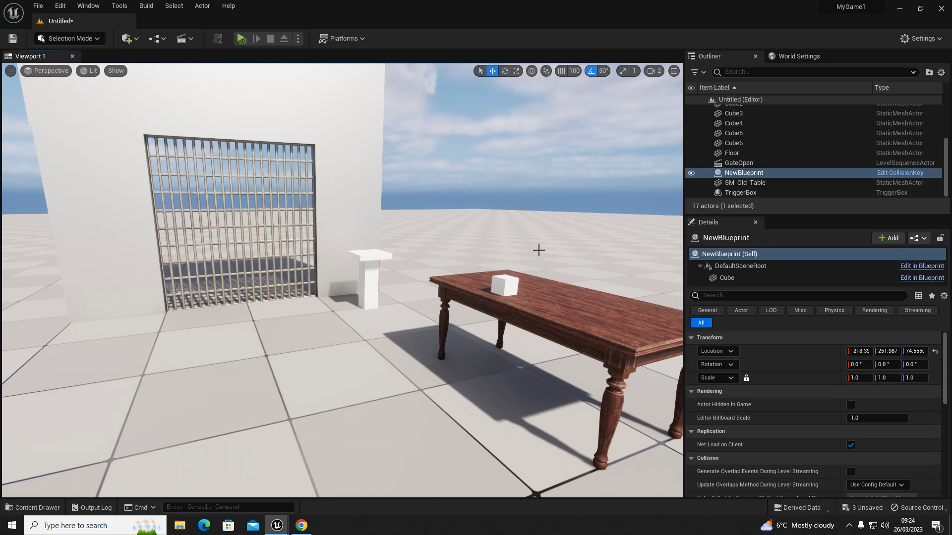
mouse_move(582, 292)
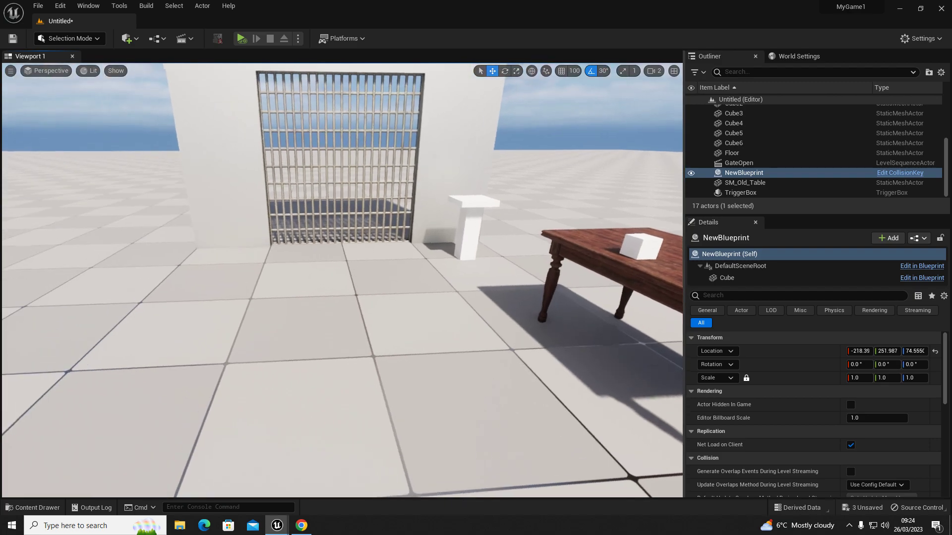
Play-test the level in the editor until the session ends with errors and warnings reported.
left_click(242, 38)
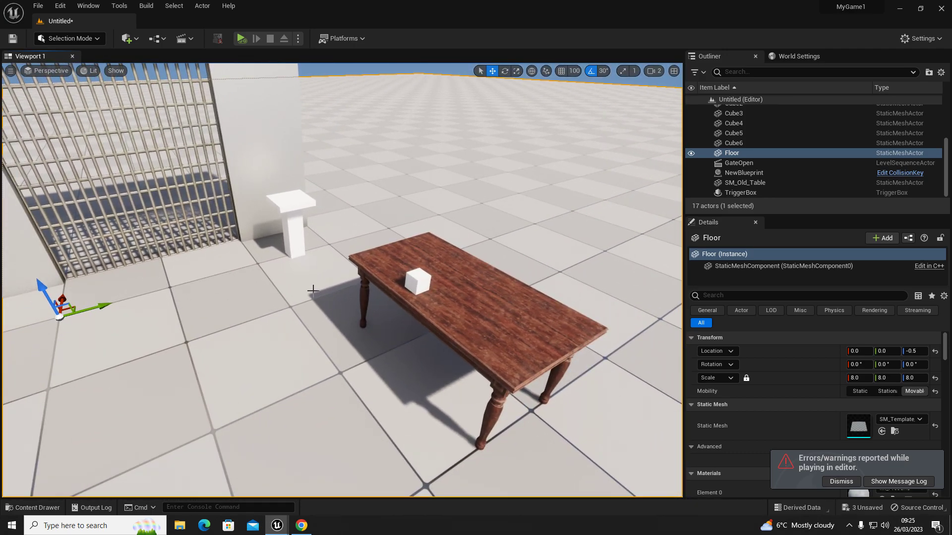
Create an Actor-based blueprint named CollisionKeyTest in the Content Drawer and open it.
left_click(743, 173)
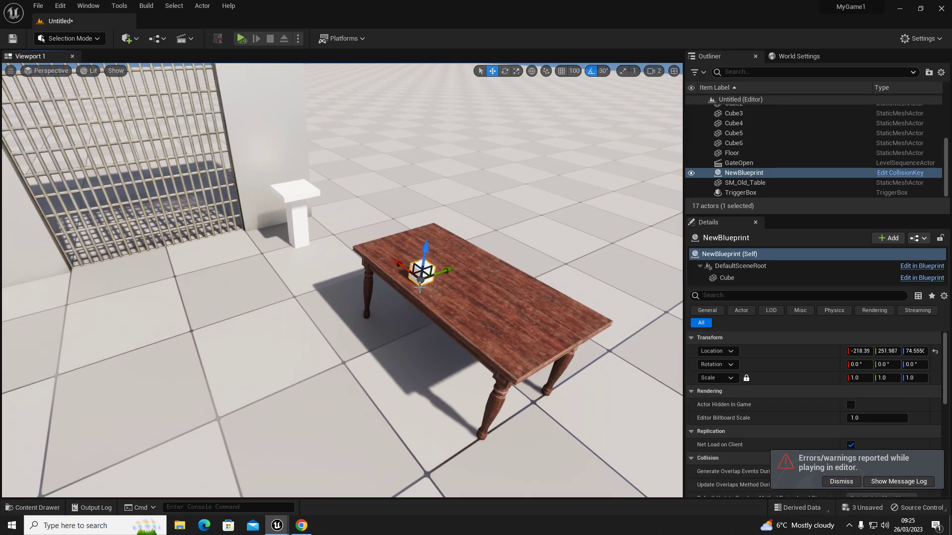
left_click(33, 508)
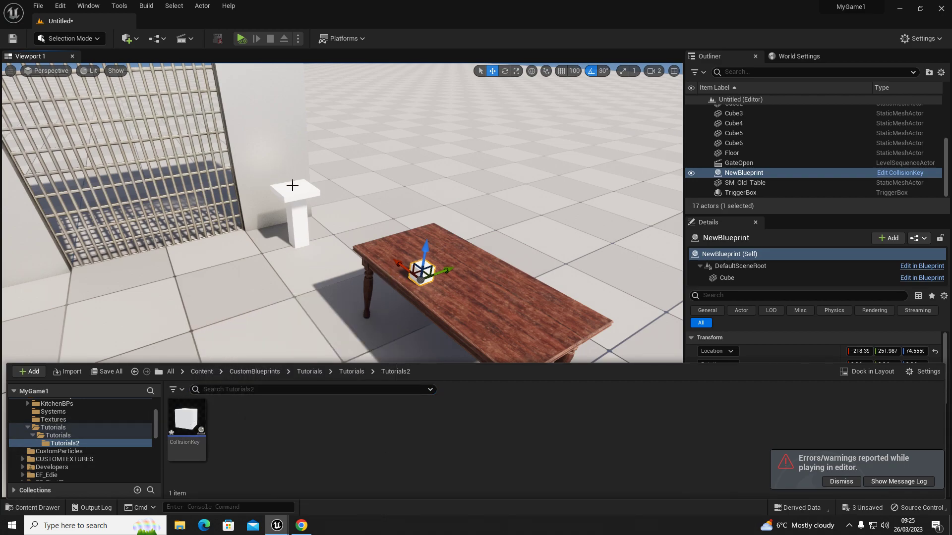
mouse_move(278, 403)
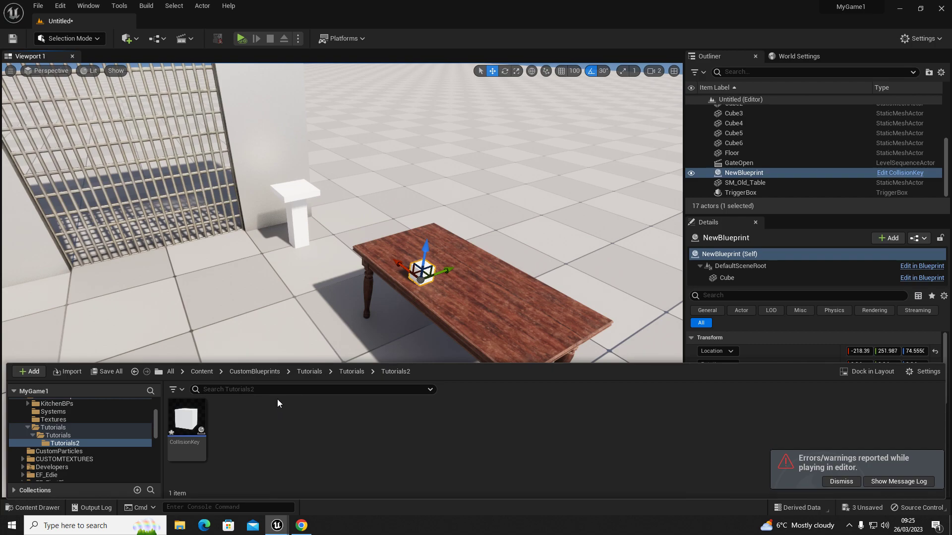
mouse_move(254, 448)
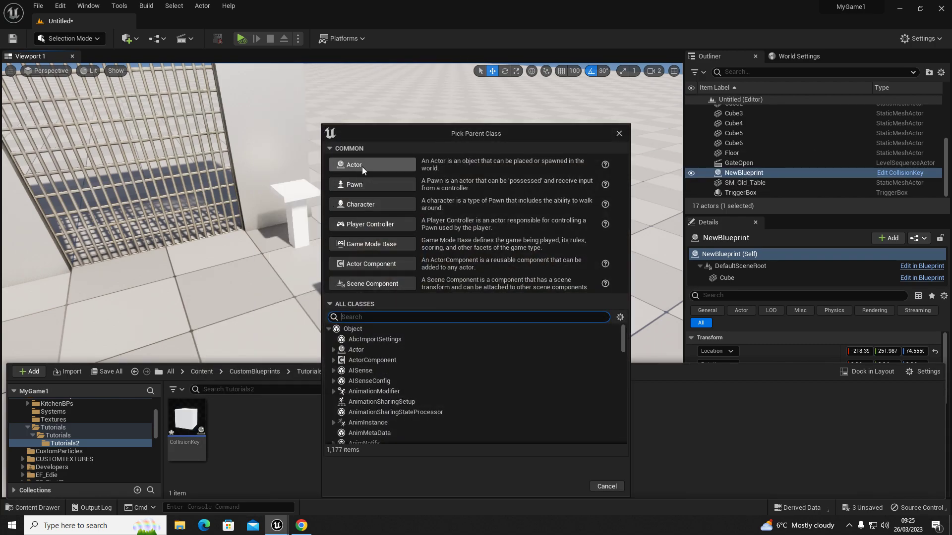
left_click(354, 164)
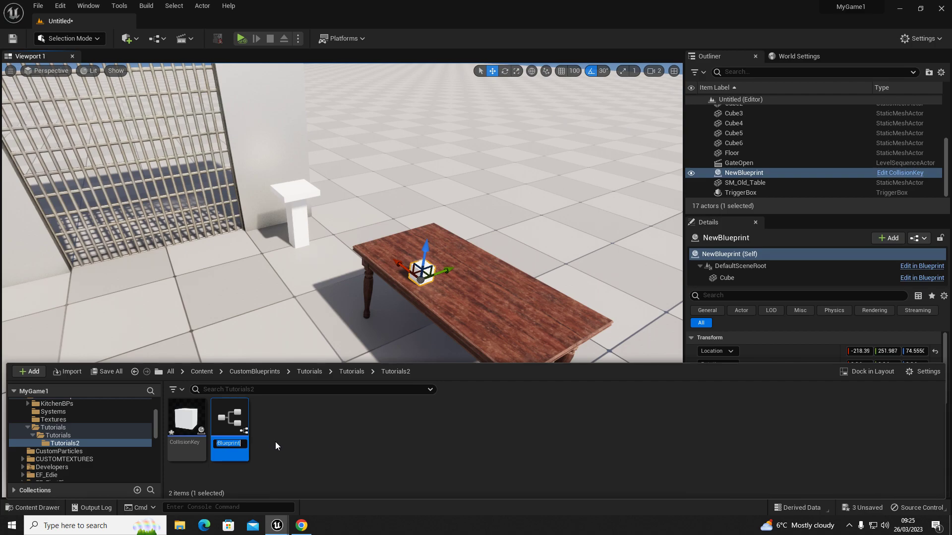
type("CollisionKey")
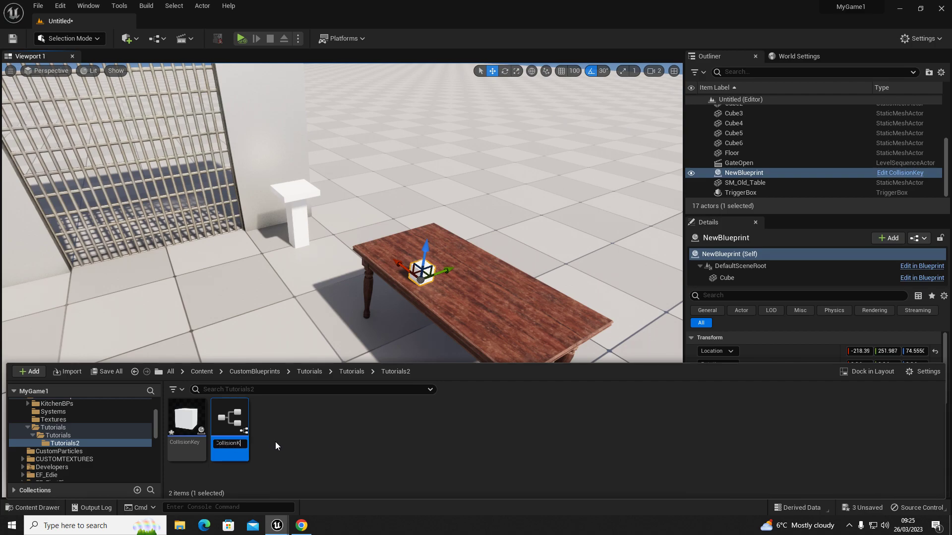
type("KeyTest")
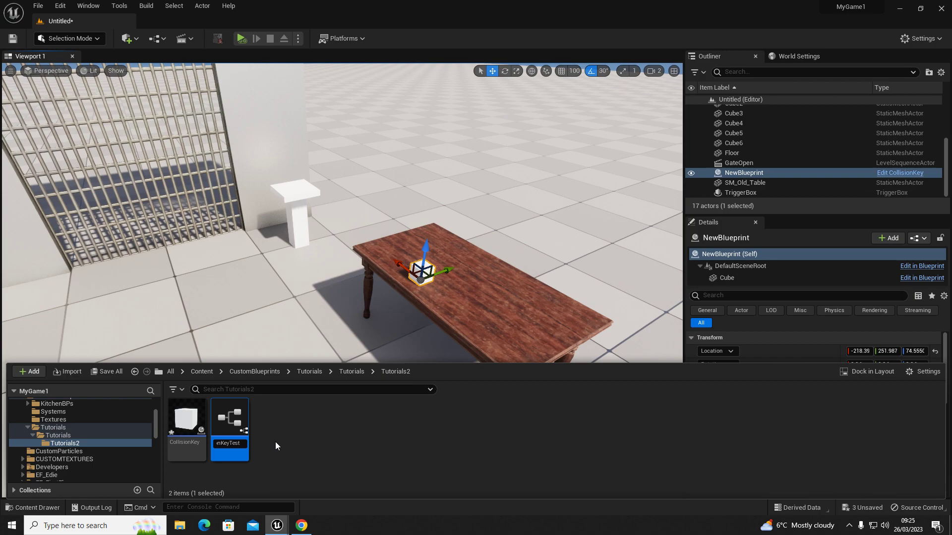
mouse_move(229, 417)
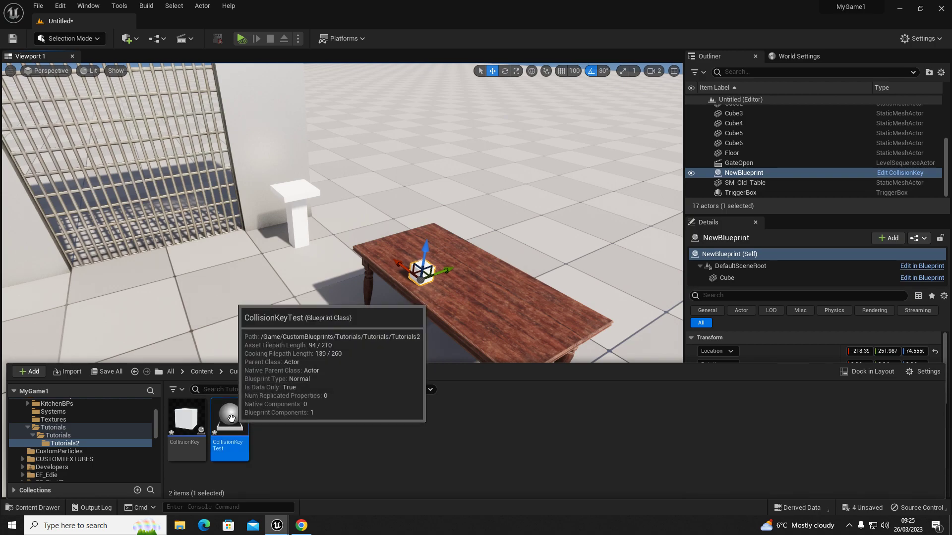
double_click(230, 416)
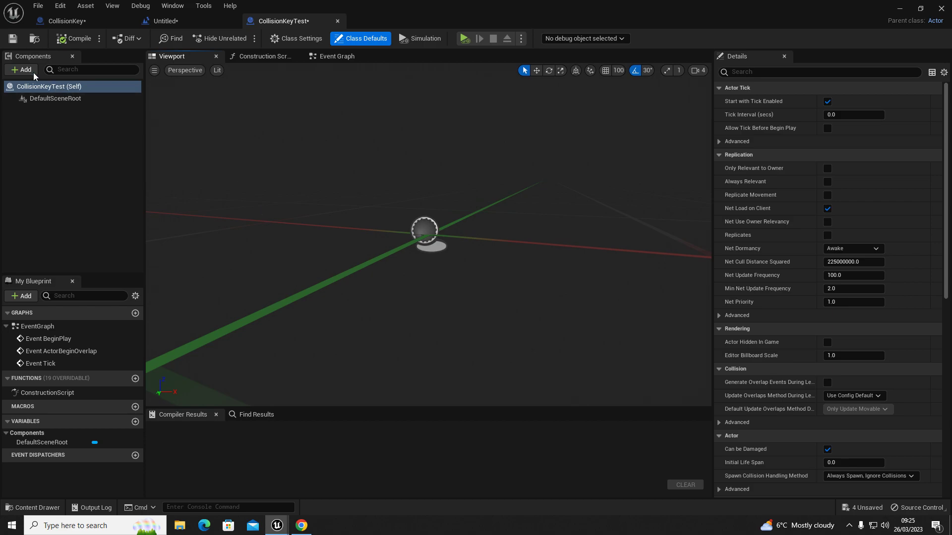
mouse_move(54, 98)
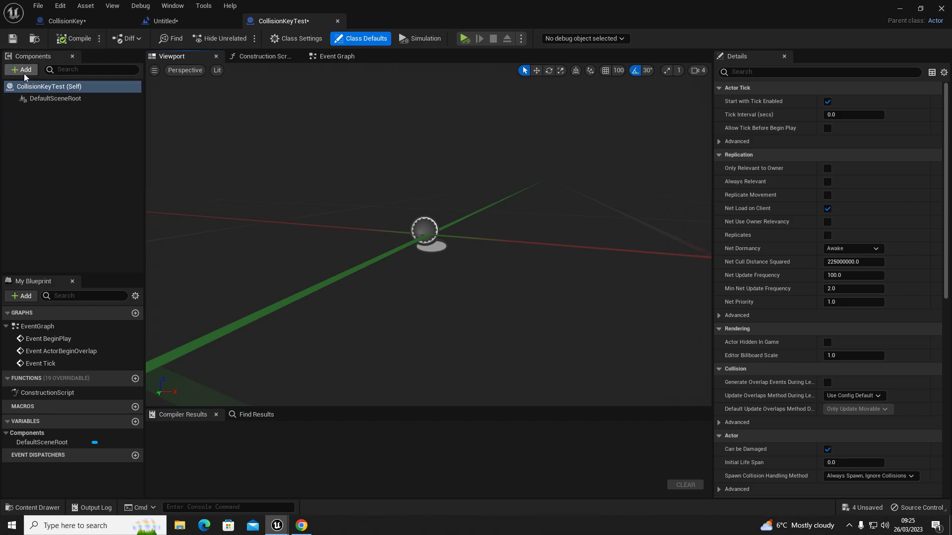
mouse_move(21, 70)
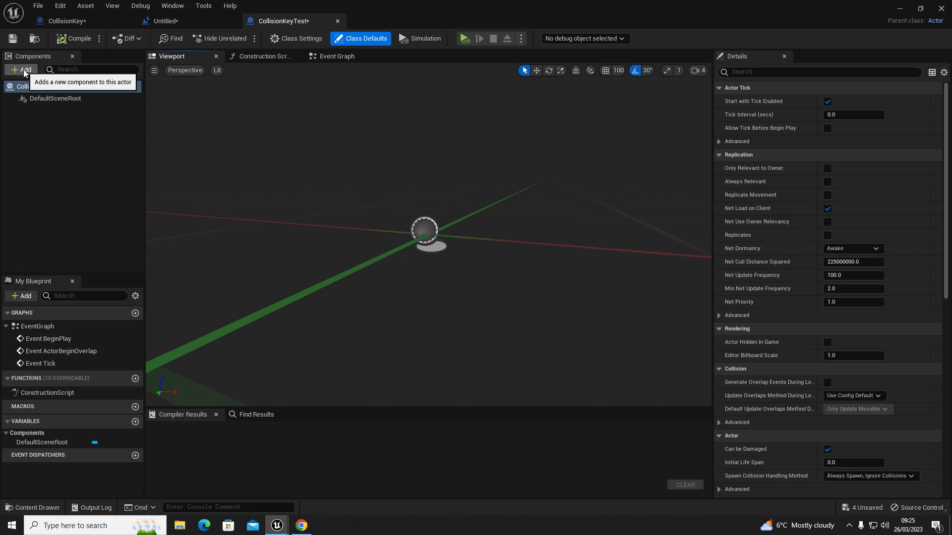
Add a Cube static mesh component and raise it above the scene root.
left_click(21, 69)
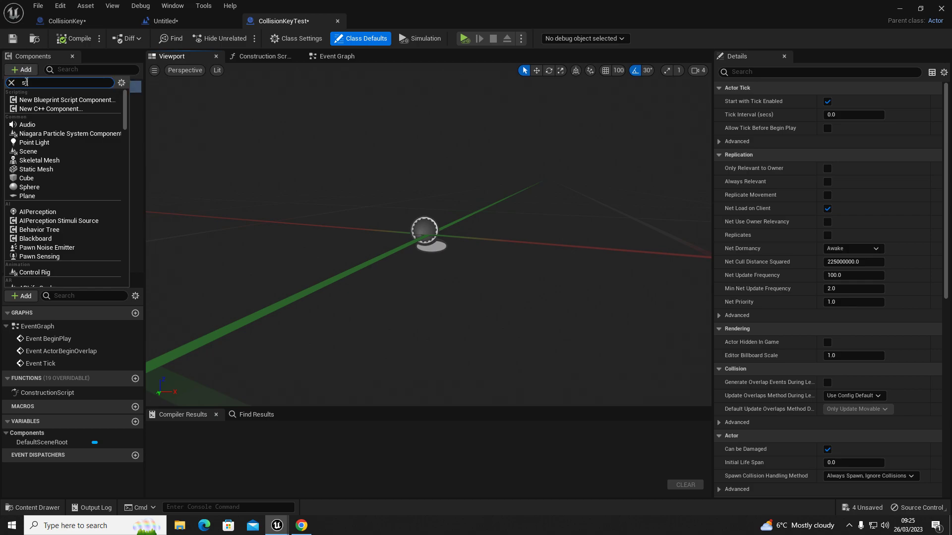
type("tat")
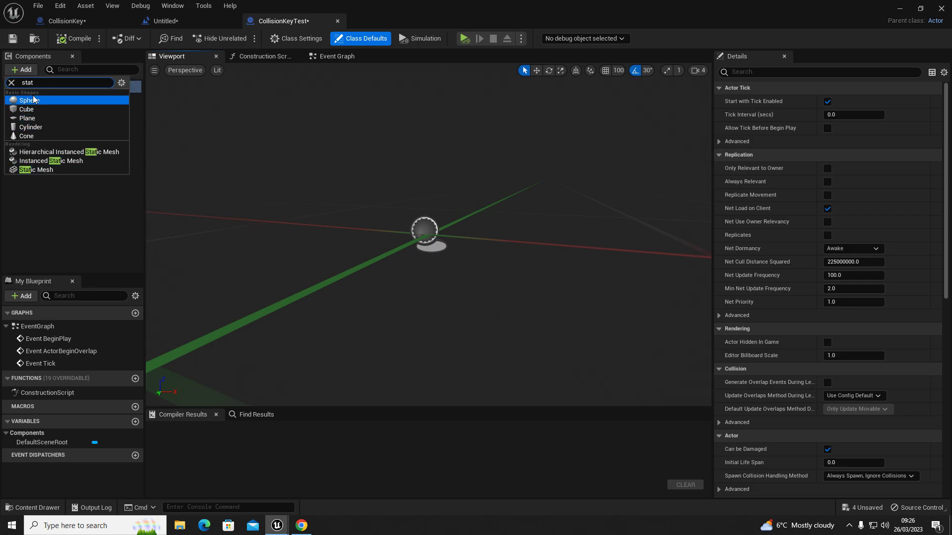
mouse_move(28, 118)
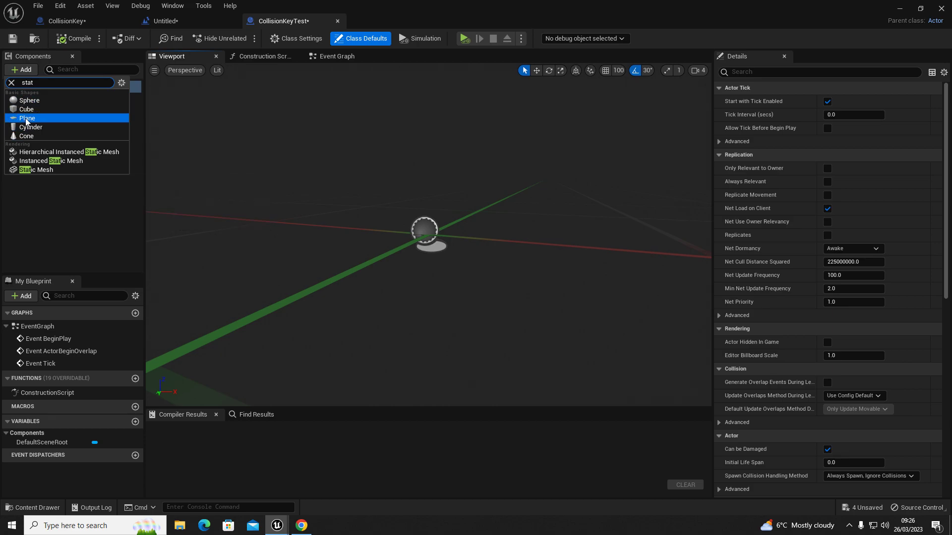
left_click(27, 109)
type("r")
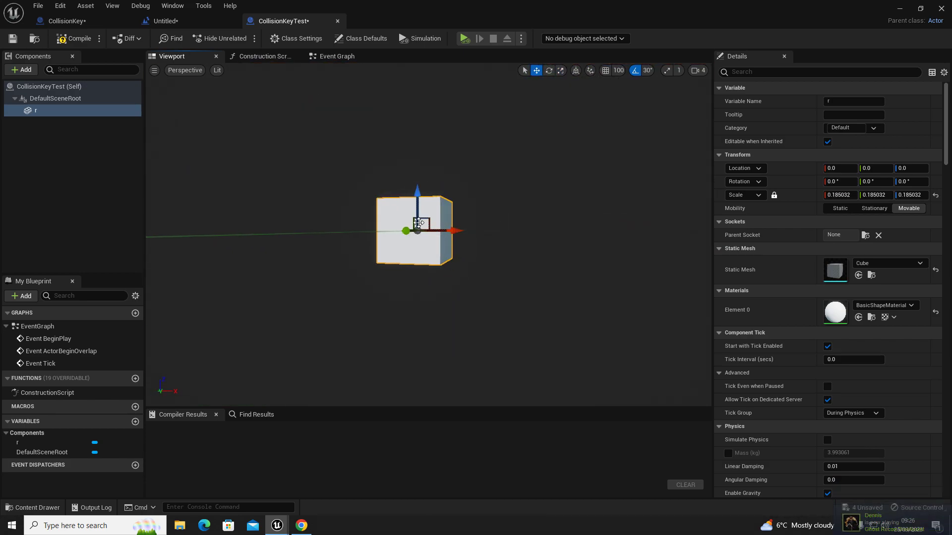
left_click_drag(417, 195, 417, 160)
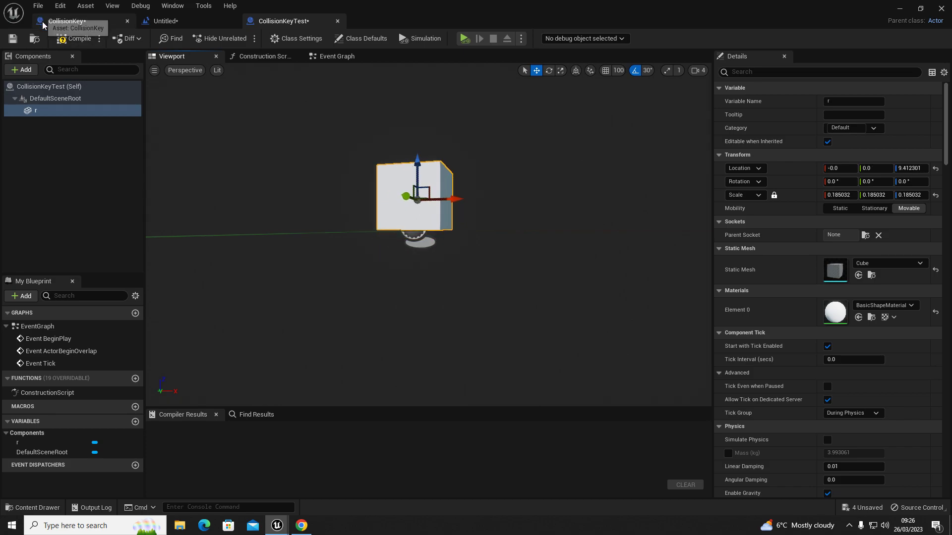
Compile, then enable Simulate Physics and a 100 kg mass override on the cube.
left_click(78, 38)
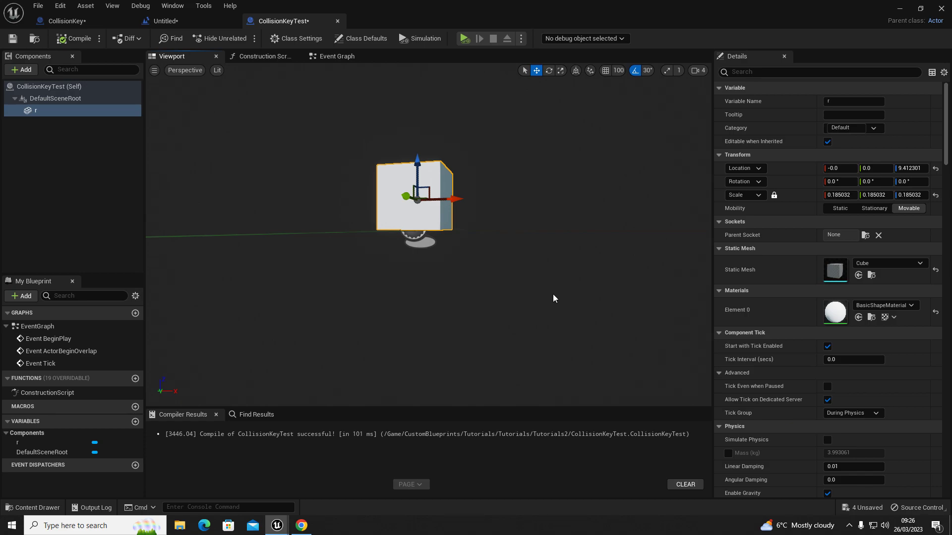
mouse_move(458, 162)
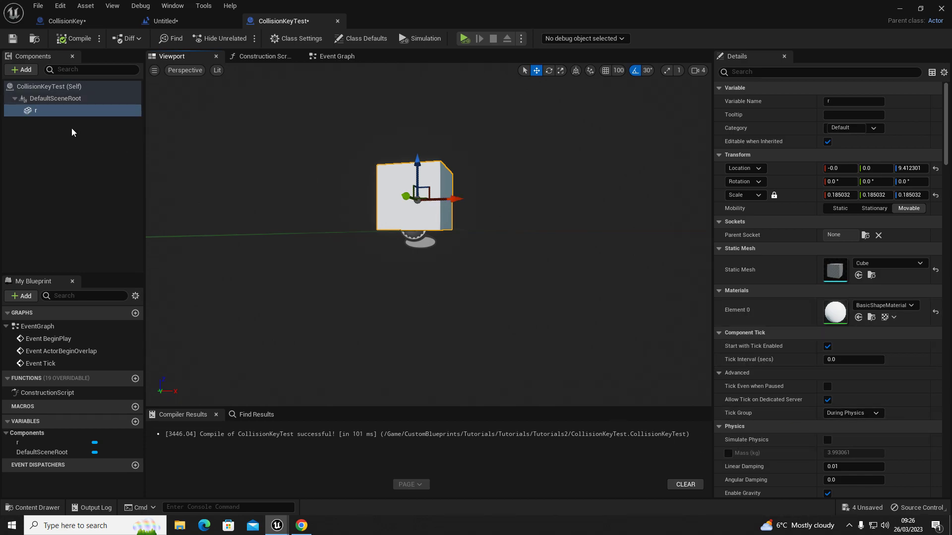
mouse_move(38, 112)
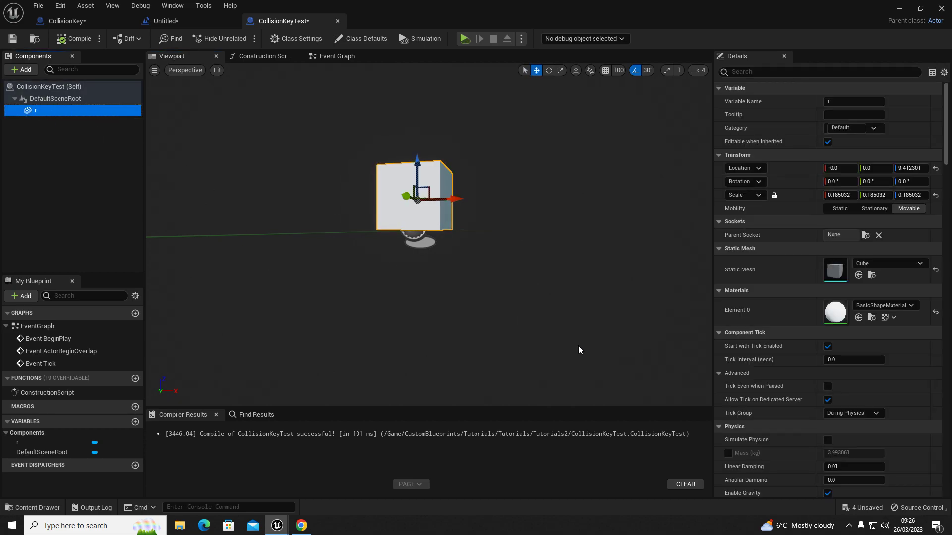
left_click(827, 440)
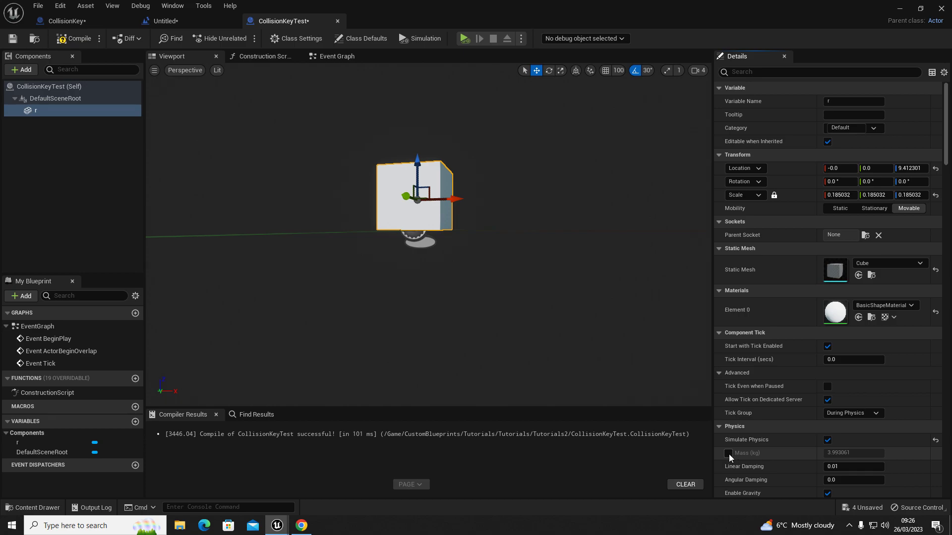
left_click(728, 453)
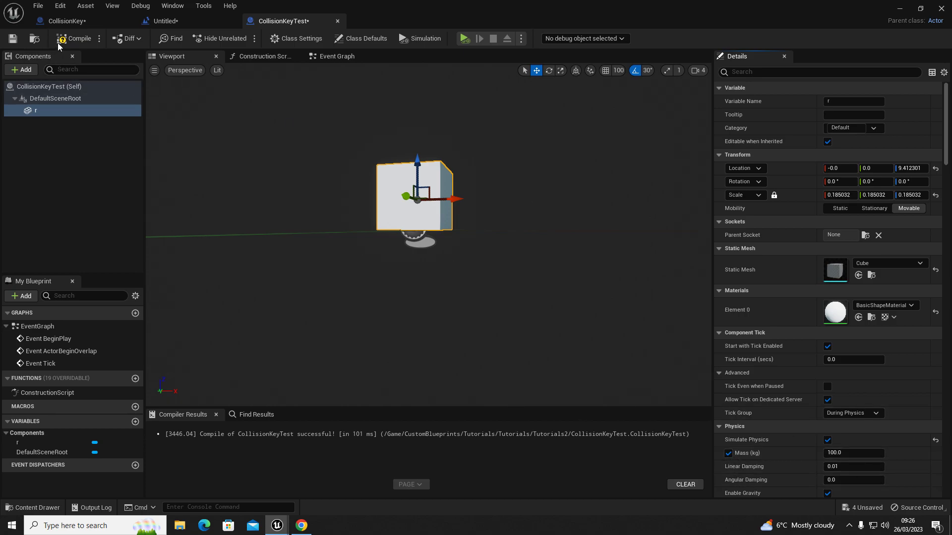
mouse_move(337, 24)
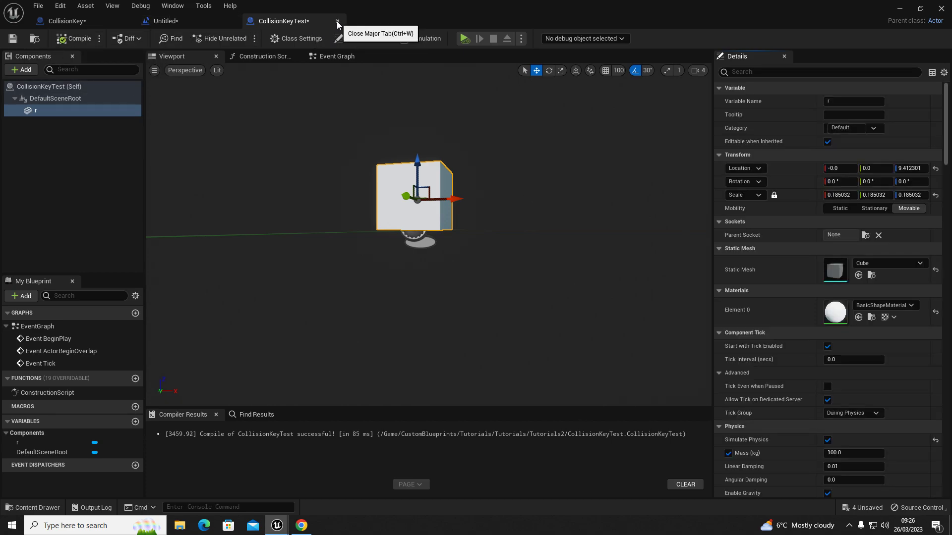
Close the CollisionKeyTest editor and delete the GateOpen sequence actor, leaving 16 actors.
left_click(167, 21)
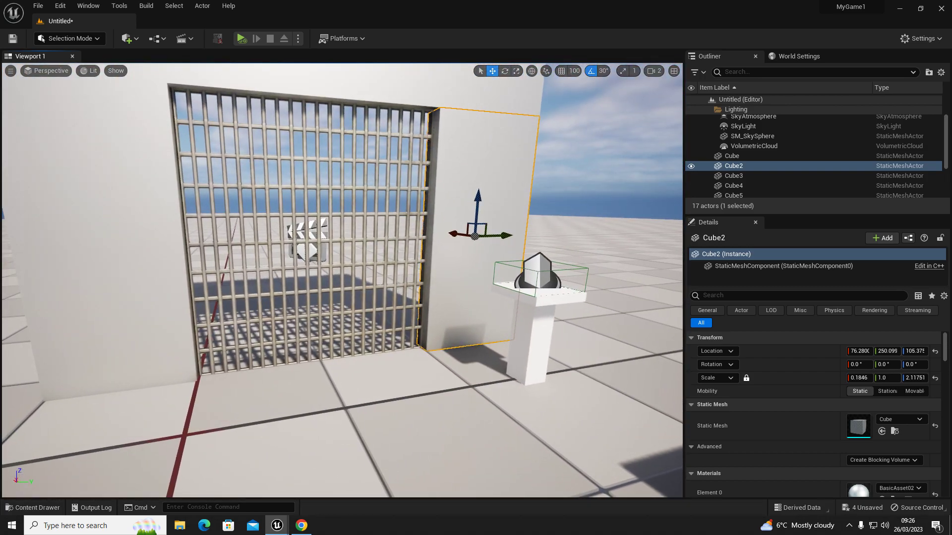
left_click(732, 156)
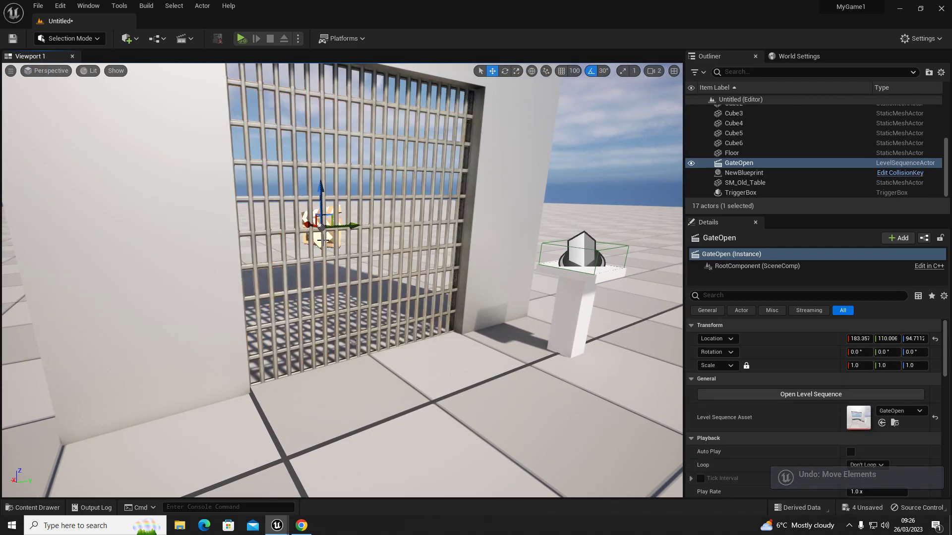
left_click(182, 38)
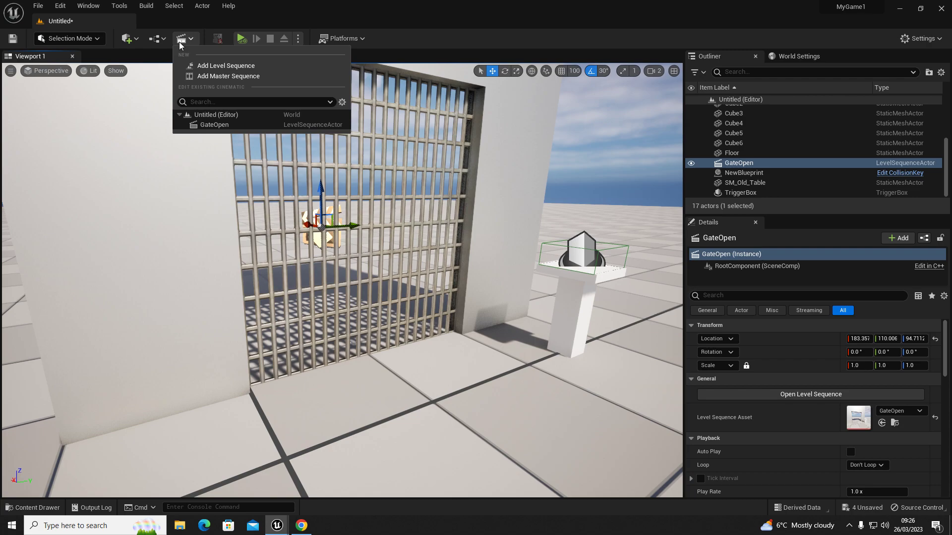
mouse_move(225, 65)
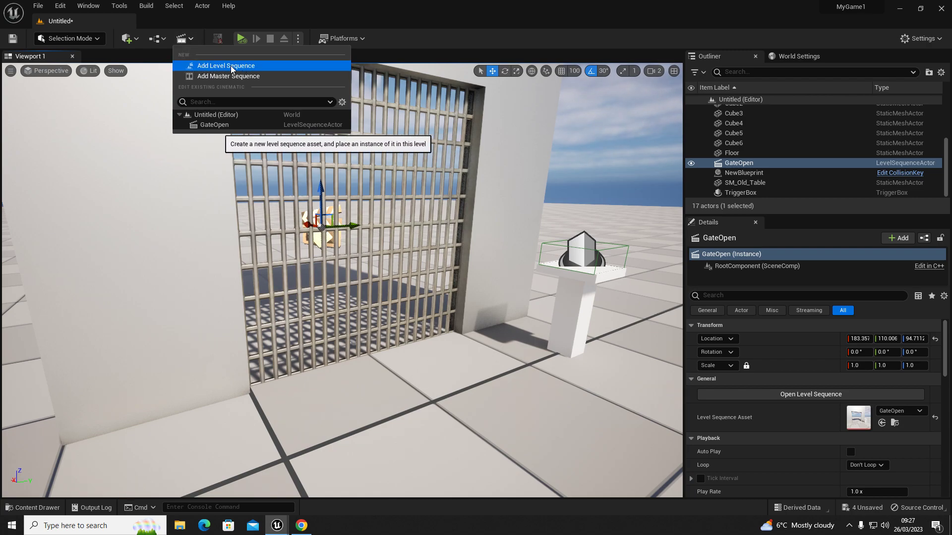
mouse_move(358, 19)
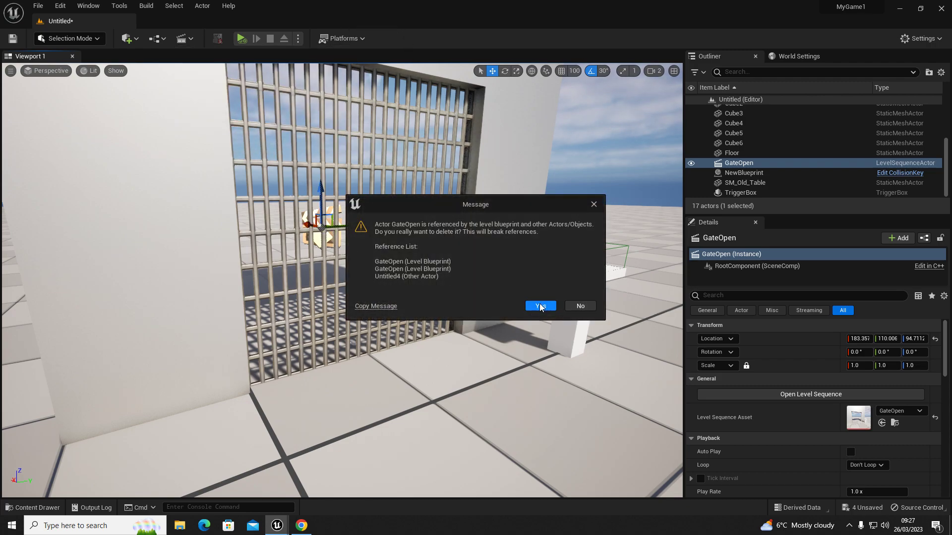
left_click(539, 306)
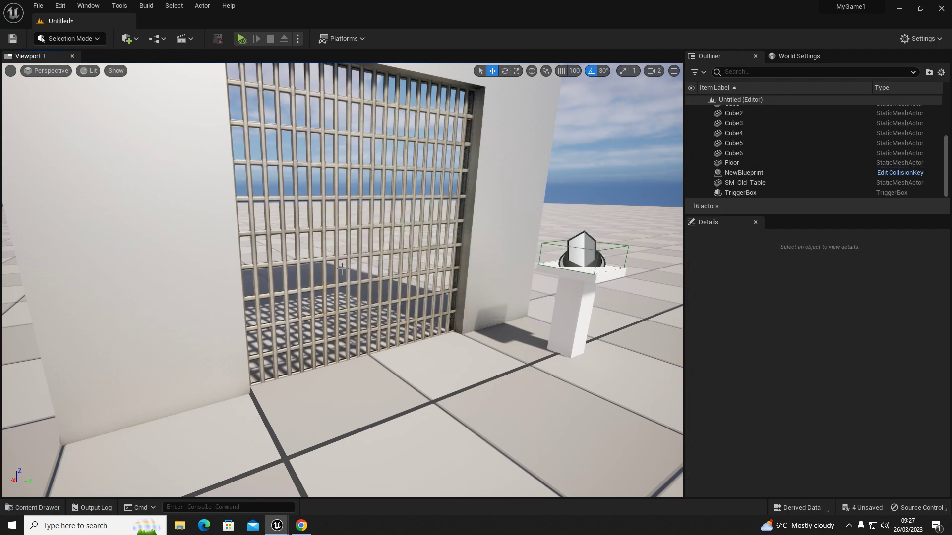
left_click(181, 38)
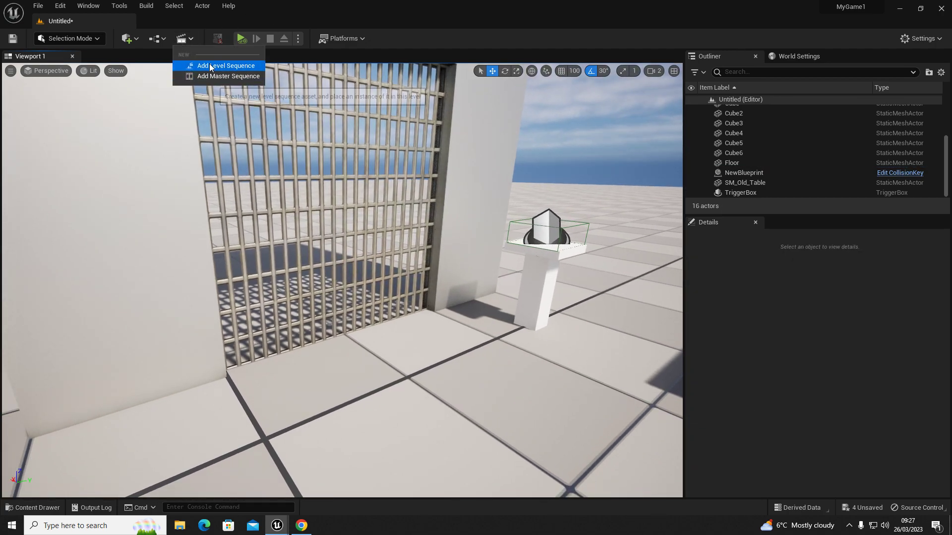
Add a level sequence saved as GateDoor, then select and move the Cube3 gate grate.
left_click(227, 66)
type("GateDoor")
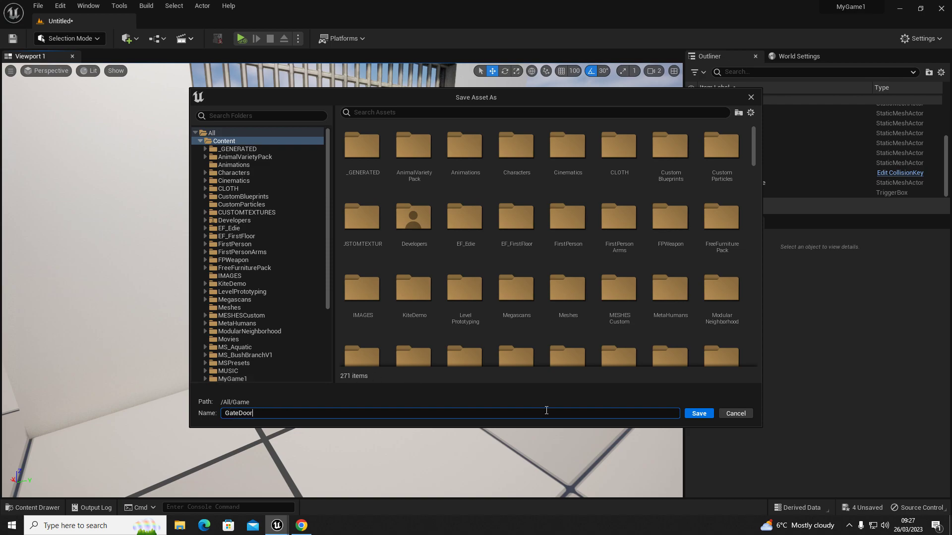
left_click(698, 414)
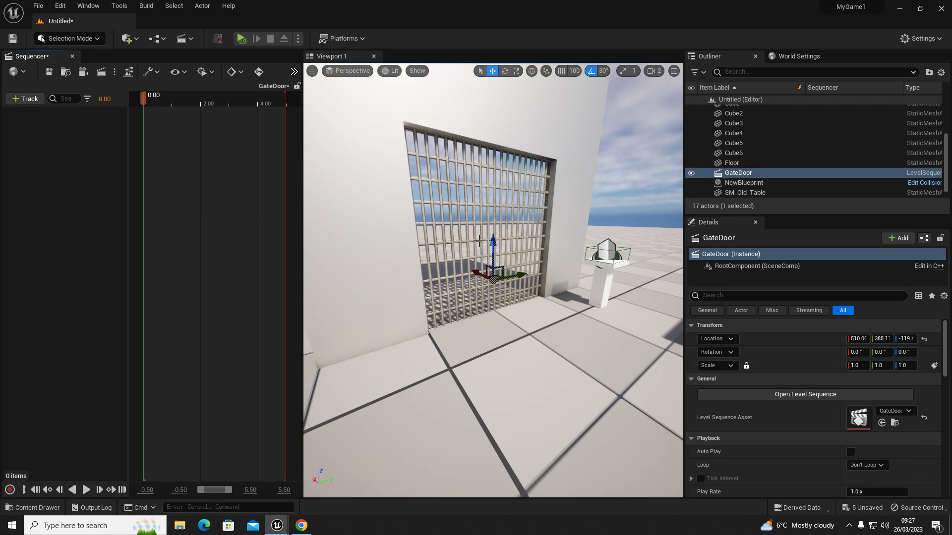
left_click(480, 240)
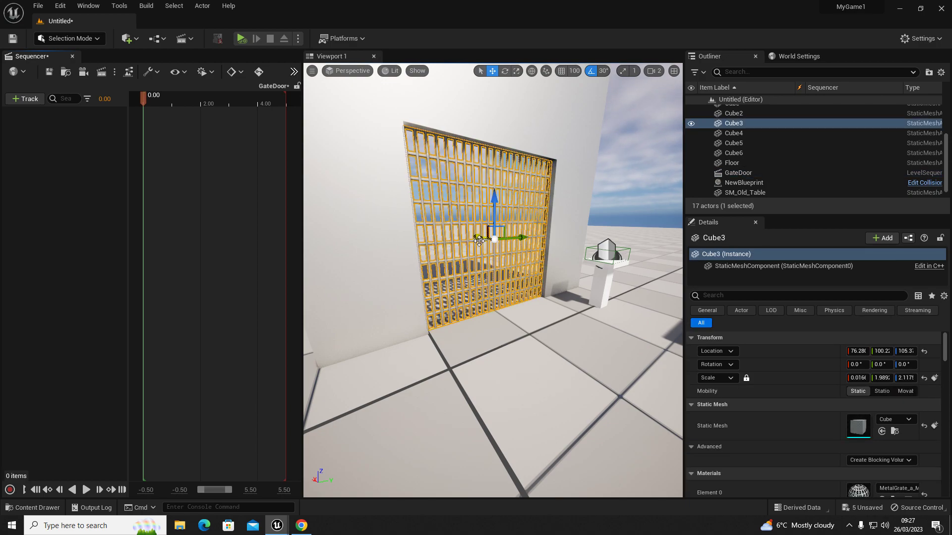
left_click_drag(494, 240, 494, 152)
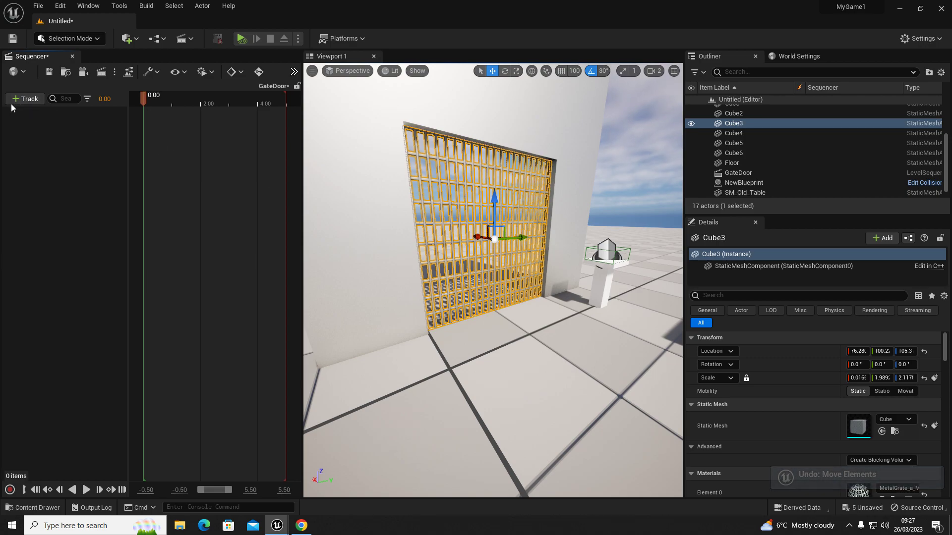
Bind Cube3 to GateDoor and key its Location Z at frame 0.
left_click(24, 98)
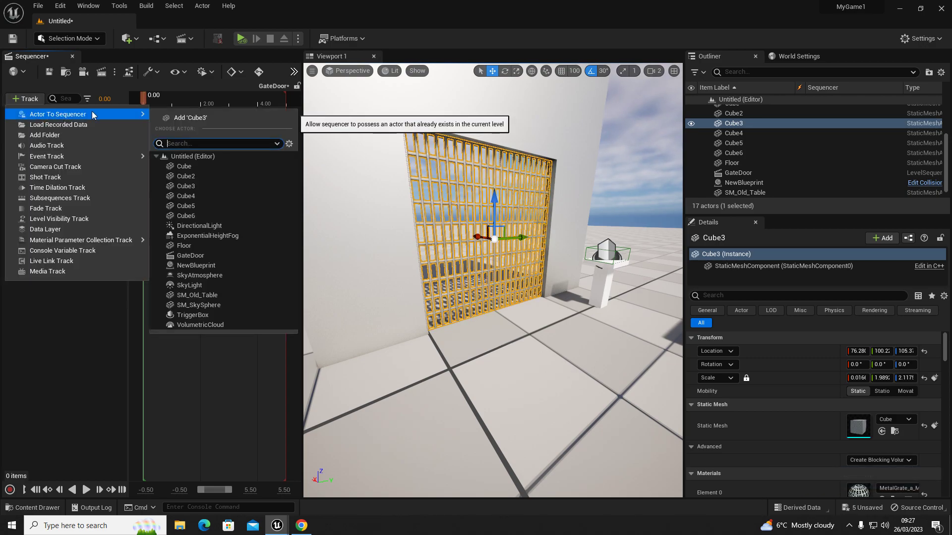
left_click(186, 186)
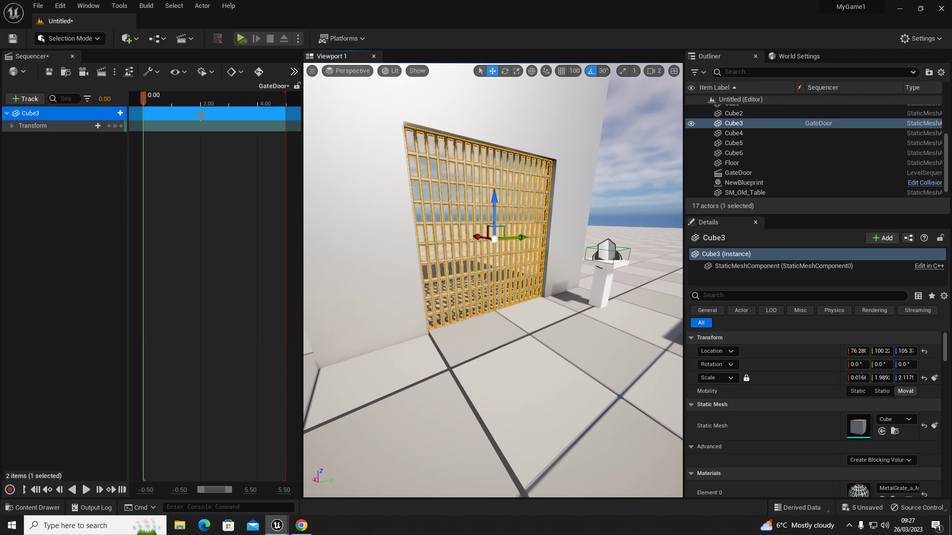
left_click(11, 126)
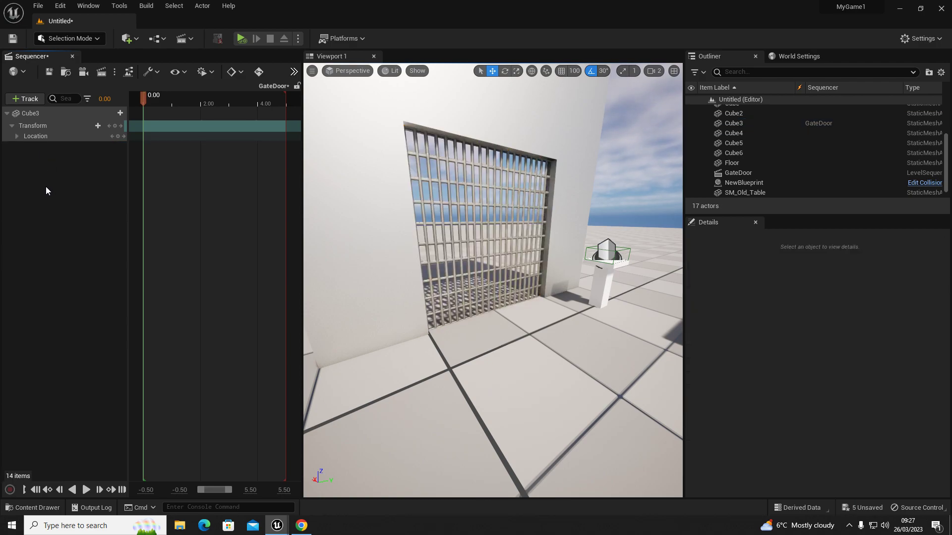
left_click(14, 136)
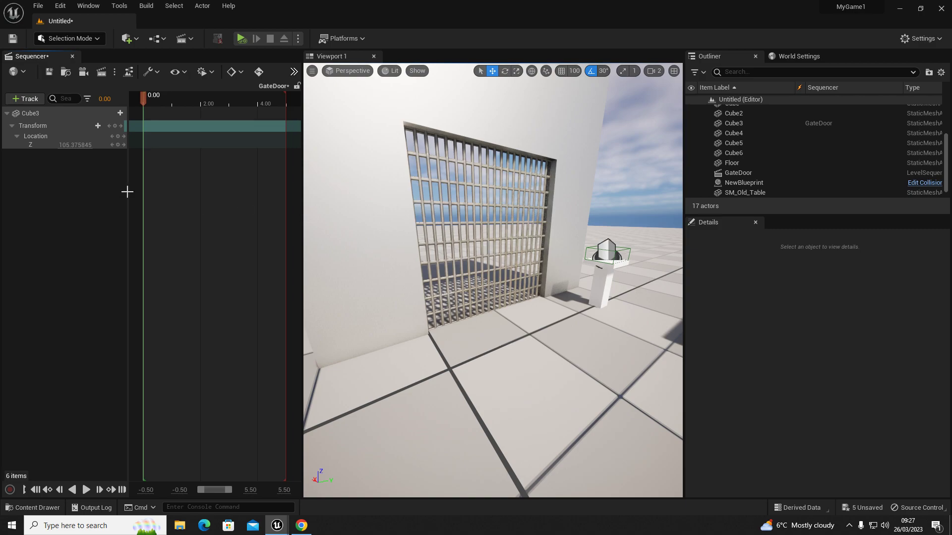
mouse_move(119, 144)
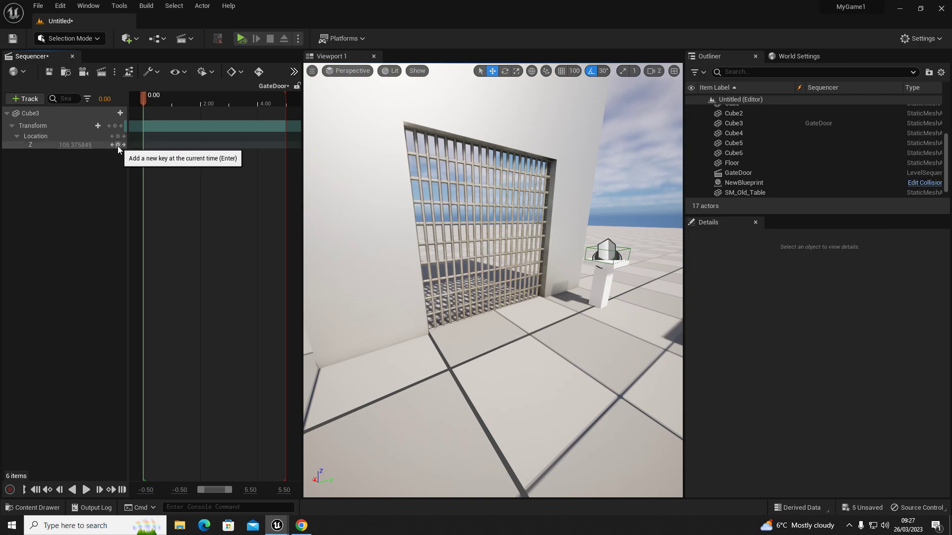
left_click(119, 146)
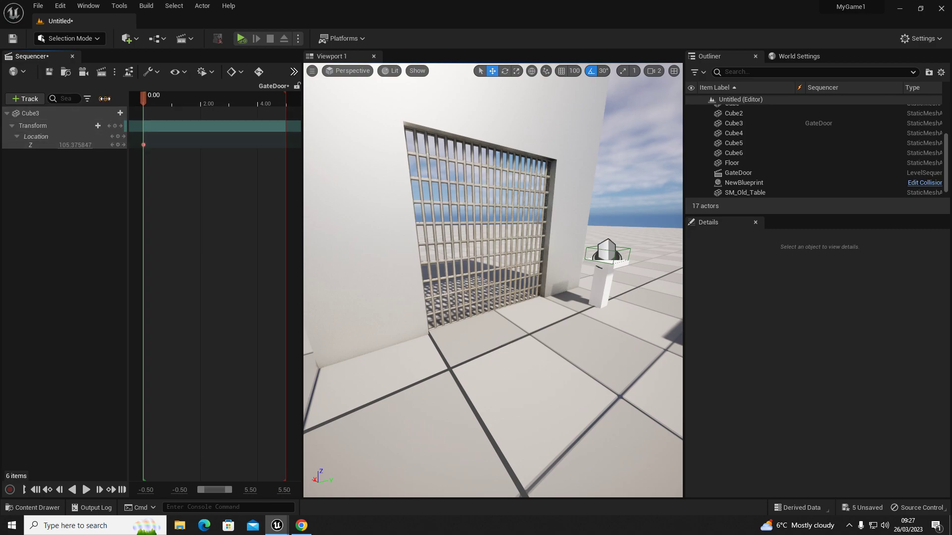
Key Cube3 at Z 308 around 7 seconds and scrub to preview the gate rising.
left_click(108, 98)
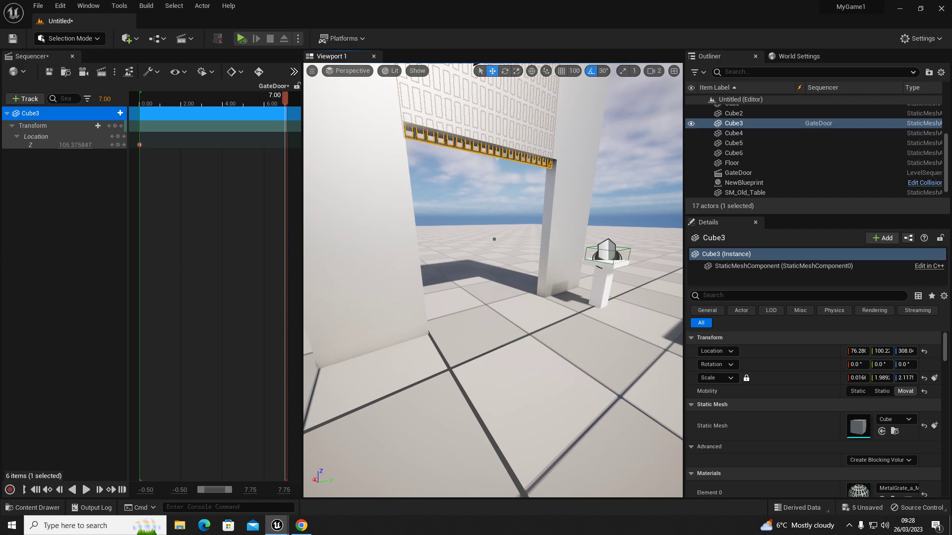
mouse_move(129, 147)
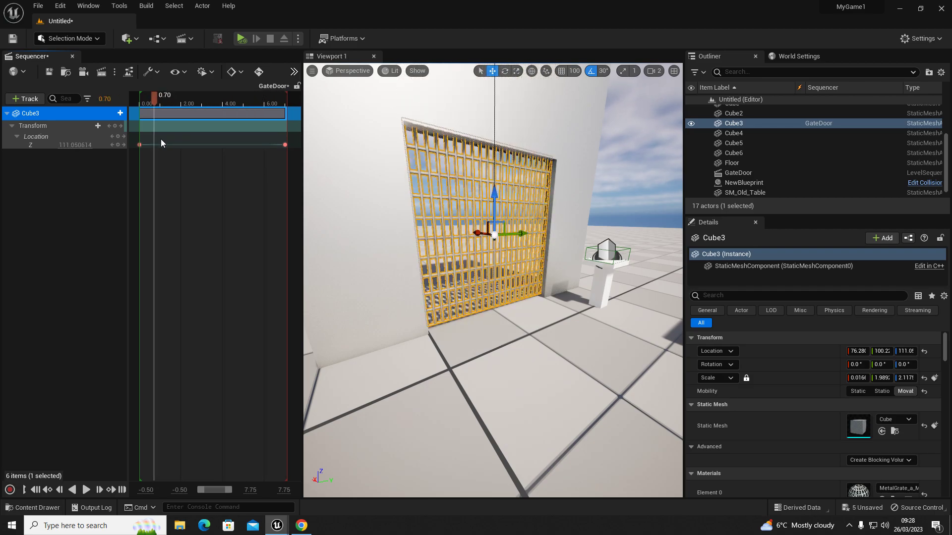
left_click_drag(156, 96, 272, 95)
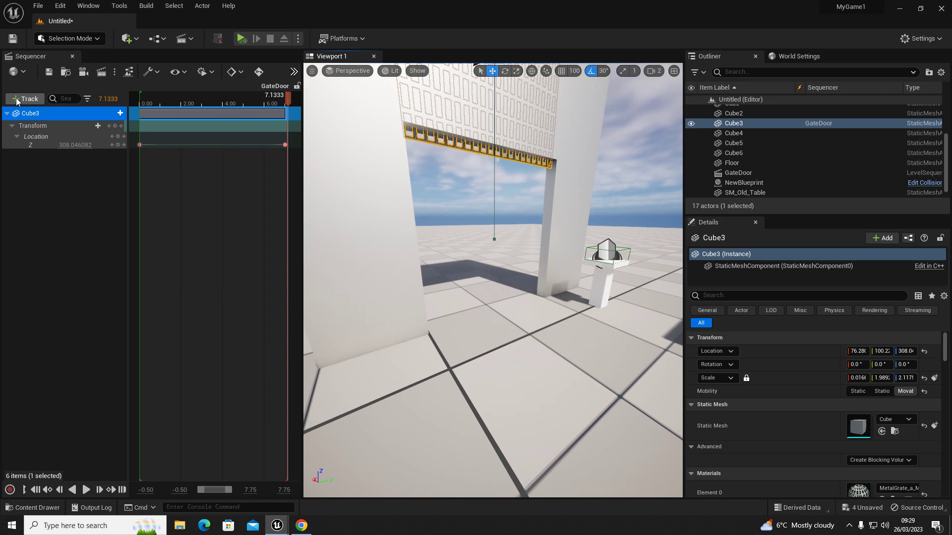
Bring up the GateDoor sequence's list of addable track types.
left_click(24, 98)
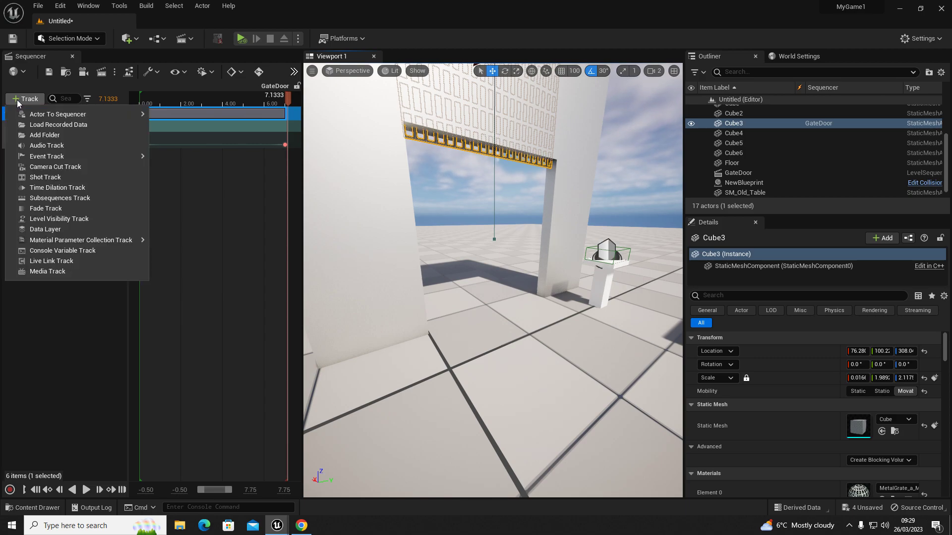
mouse_move(47, 145)
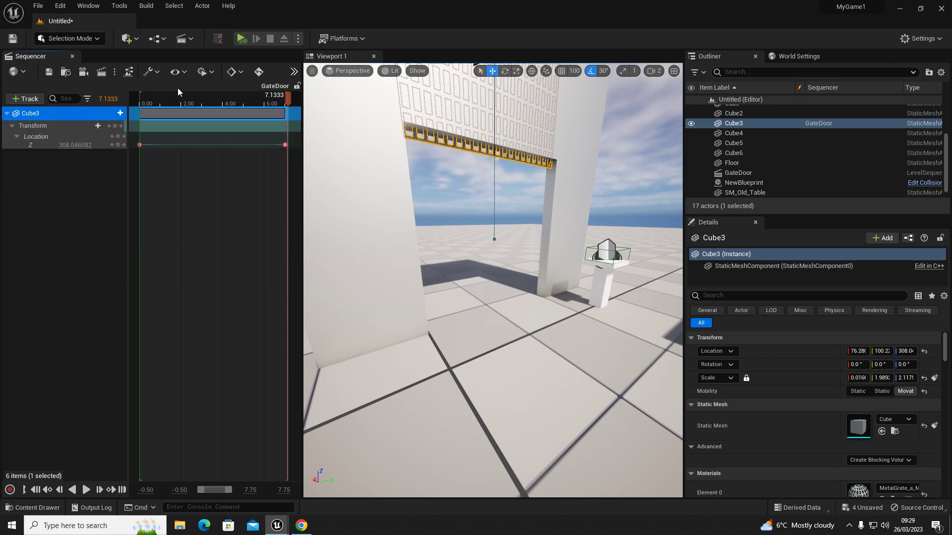
mouse_move(225, 160)
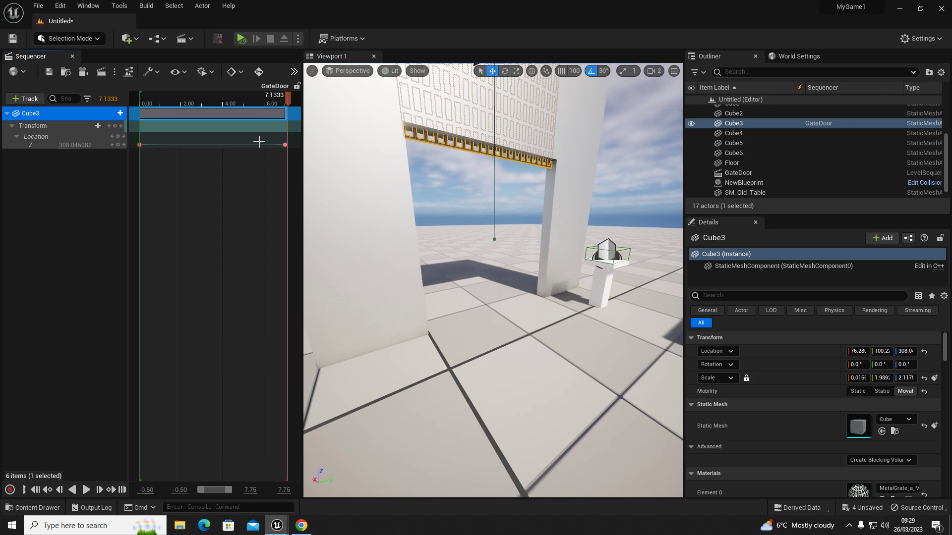
mouse_move(198, 171)
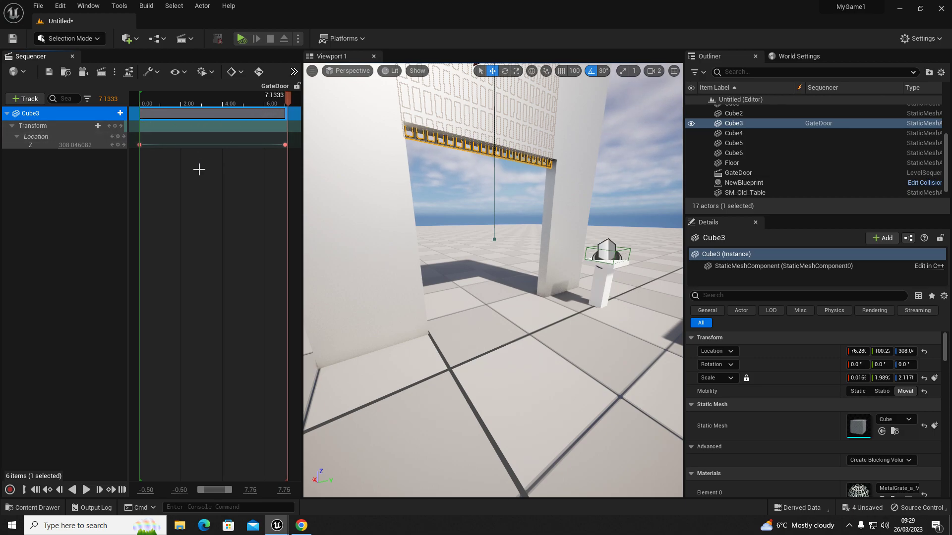
mouse_move(42, 224)
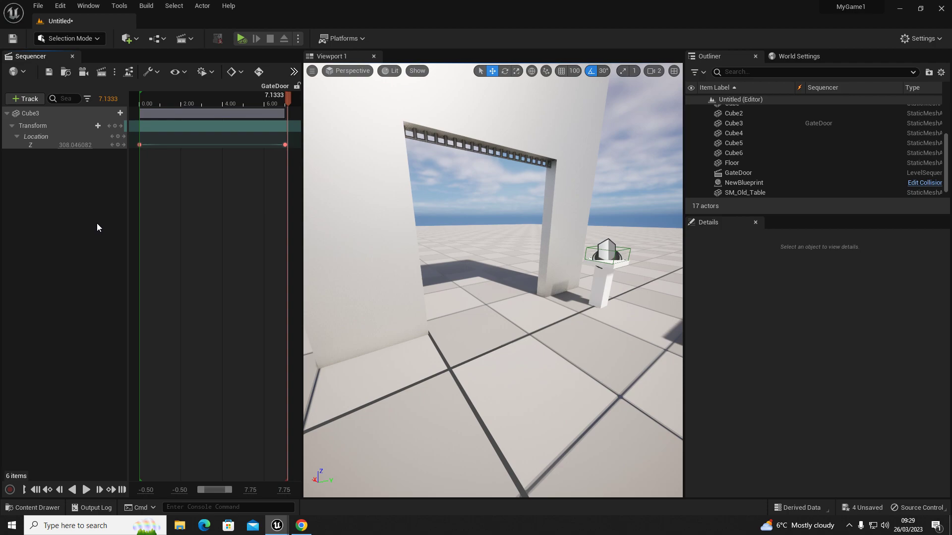
mouse_move(97, 164)
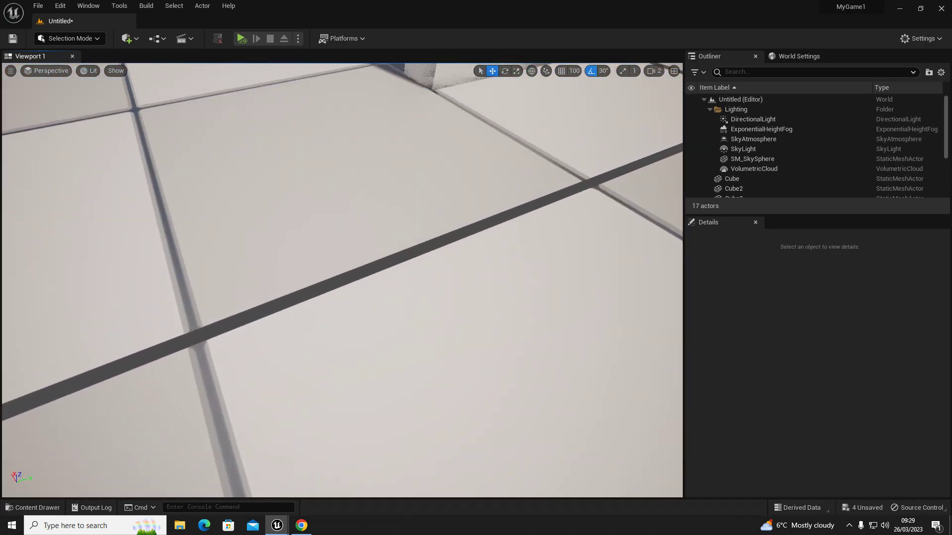
Move the GateDoor actor in front of the gate and open the Level Blueprint.
left_click(738, 172)
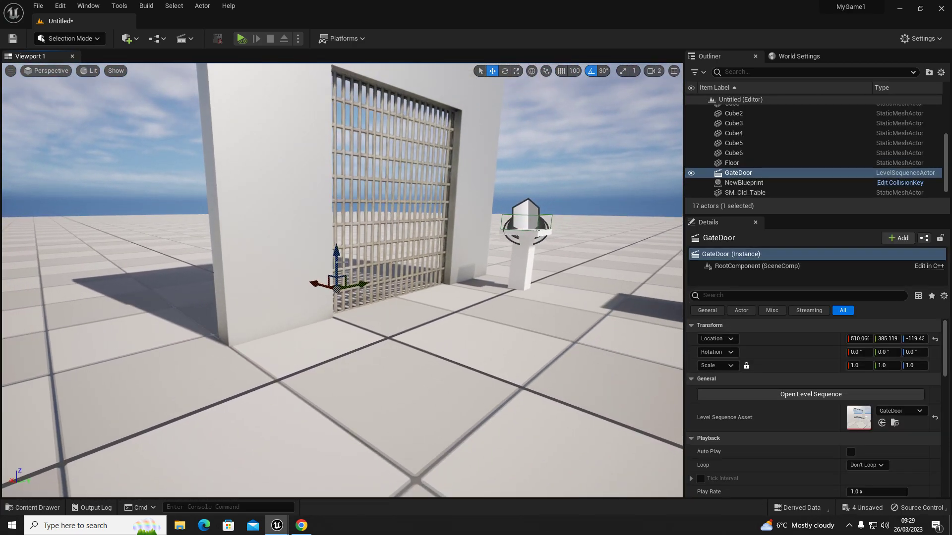
left_click_drag(322, 283, 489, 204)
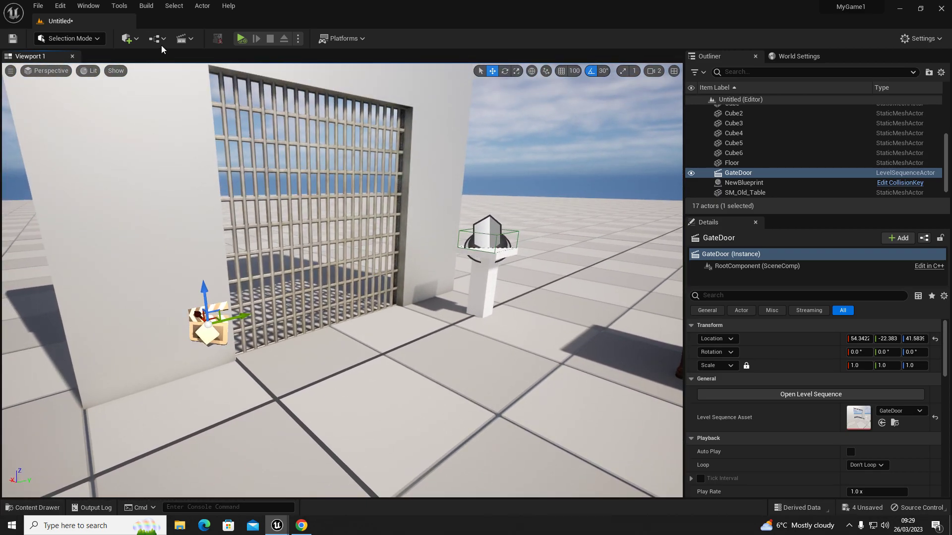
left_click(154, 38)
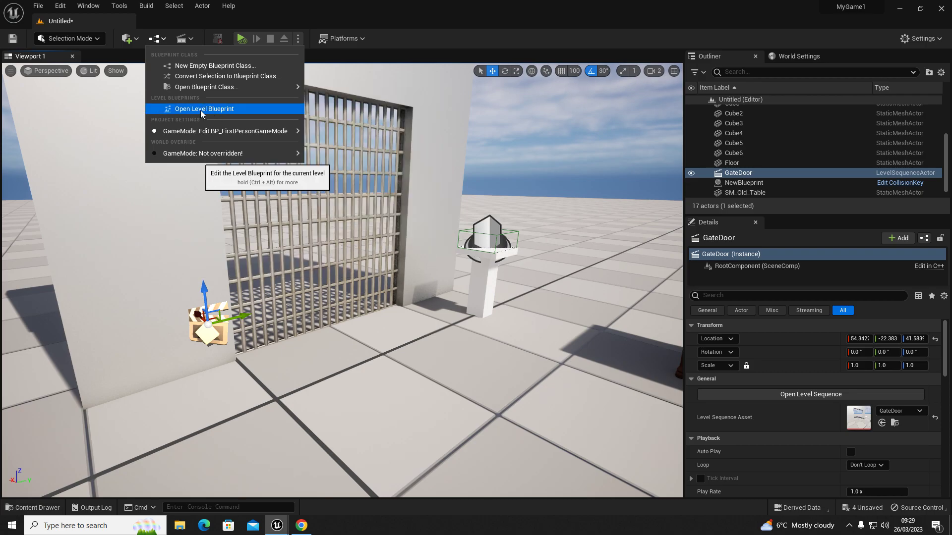
left_click(204, 109)
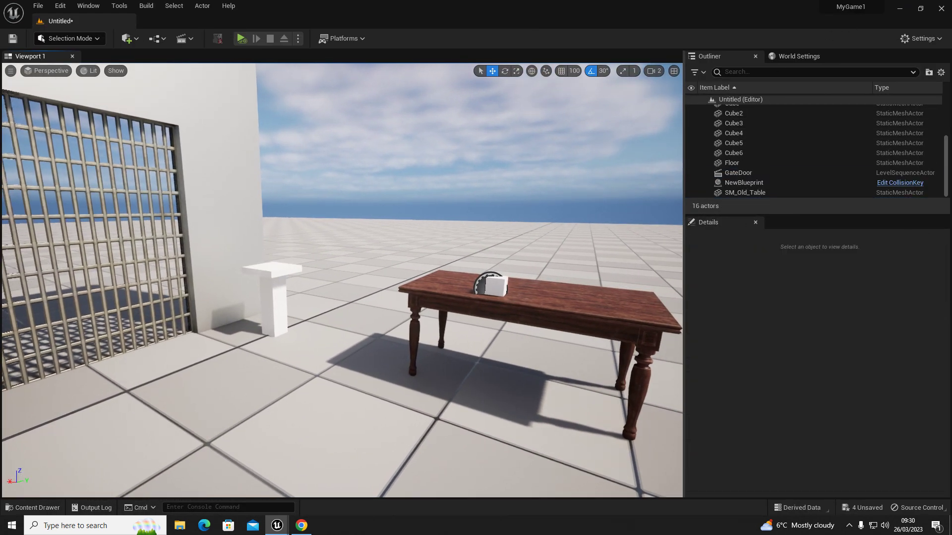
Place a Trigger Box actor found by searching 'tri', raising the level to 17 actors.
left_click(126, 39)
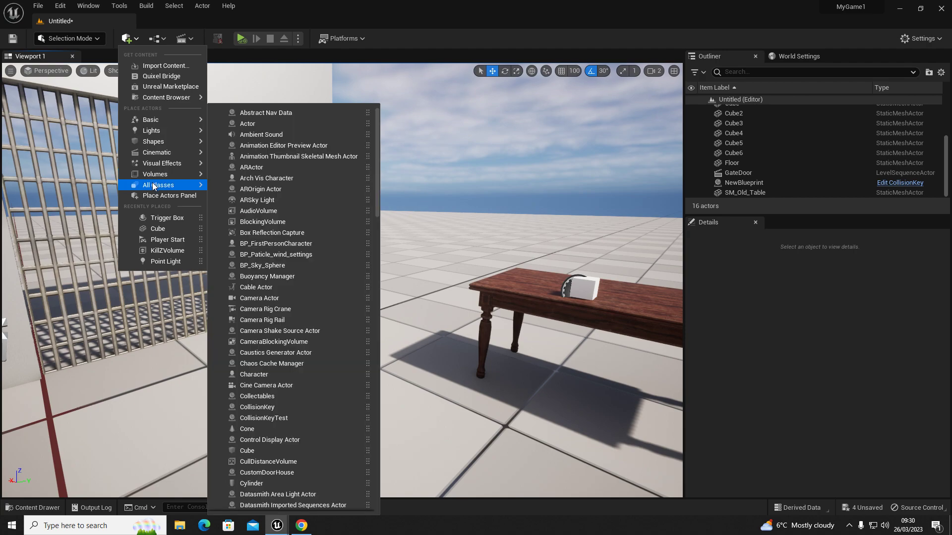
type("trigg")
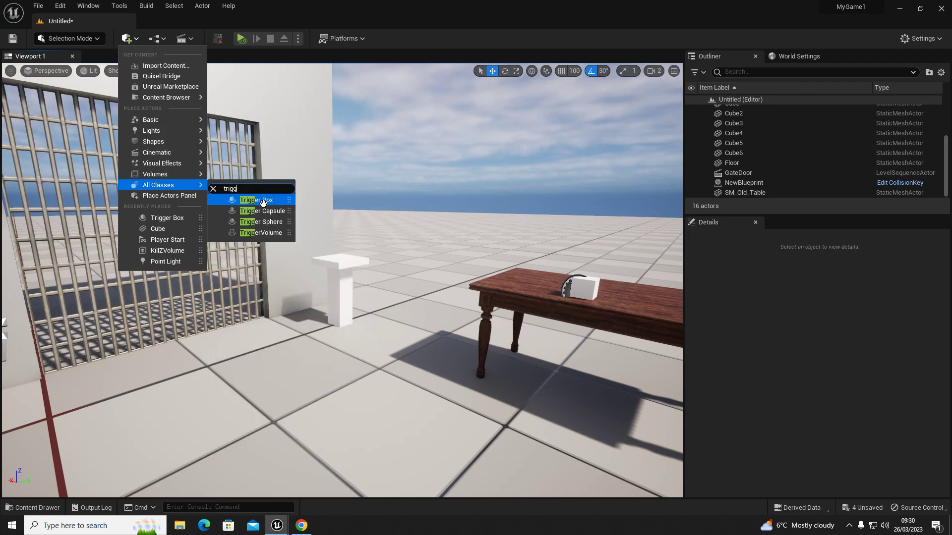
left_click(255, 200)
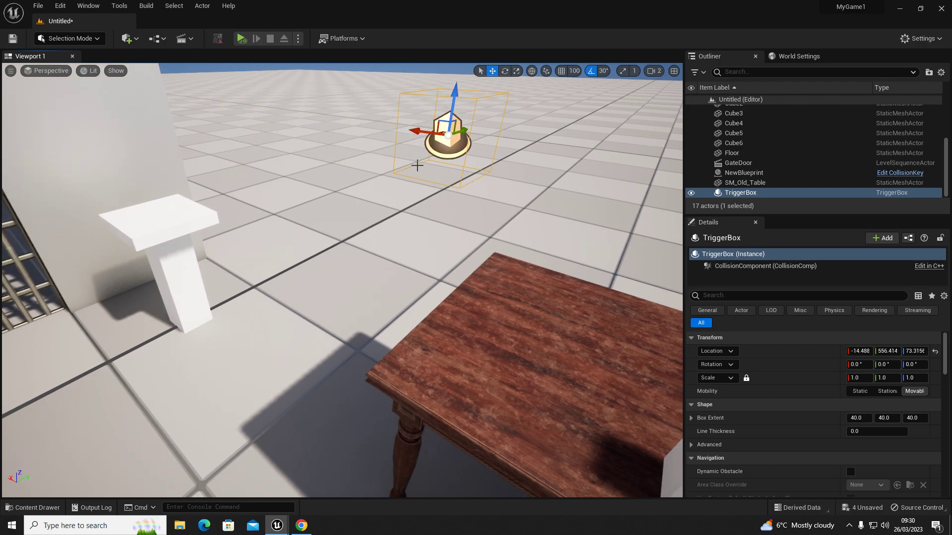
Copy Cube6's location to the TriggerBox and shrink the box onto the pedestal top.
left_click(733, 143)
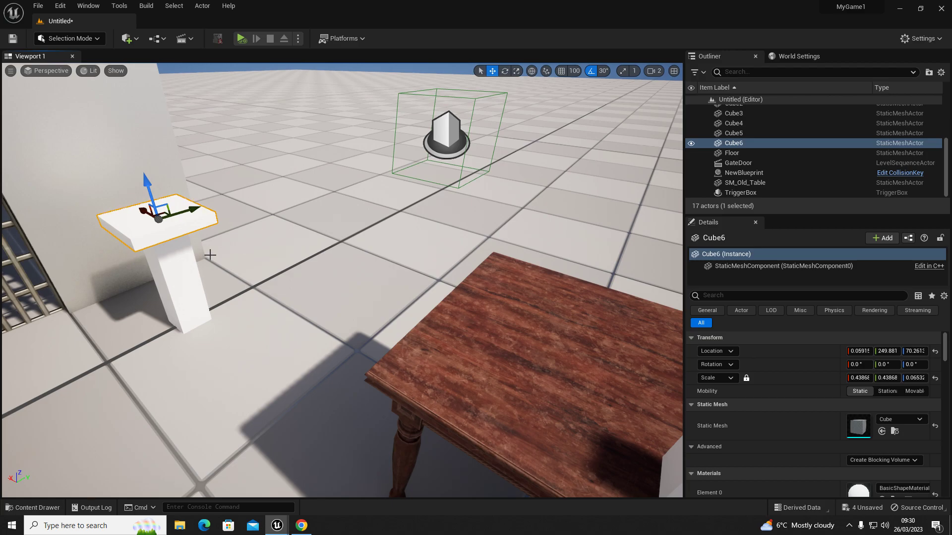
mouse_move(174, 300)
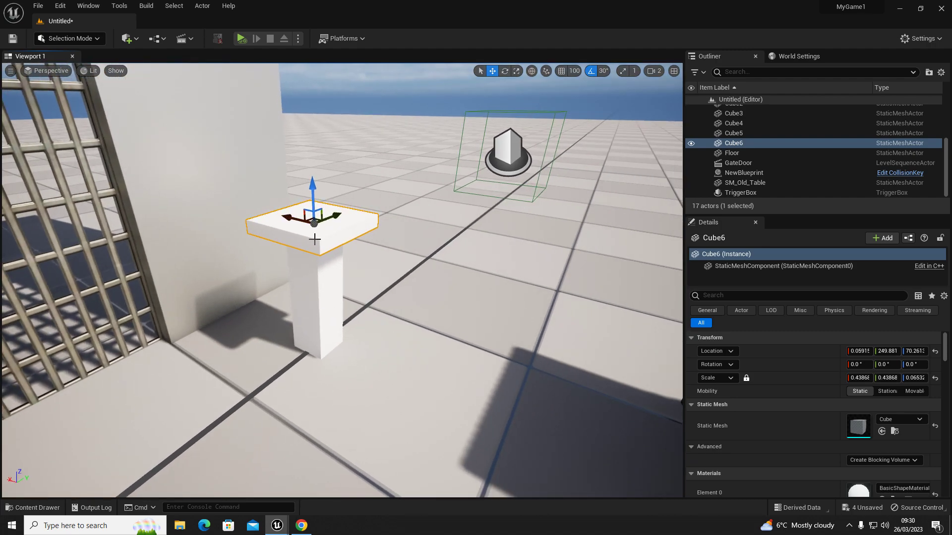
mouse_move(279, 196)
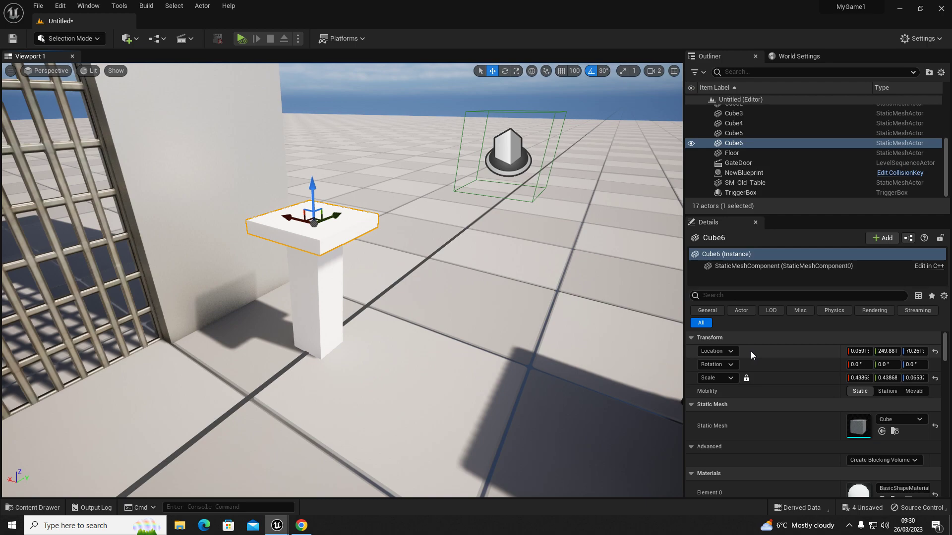
right_click(751, 351)
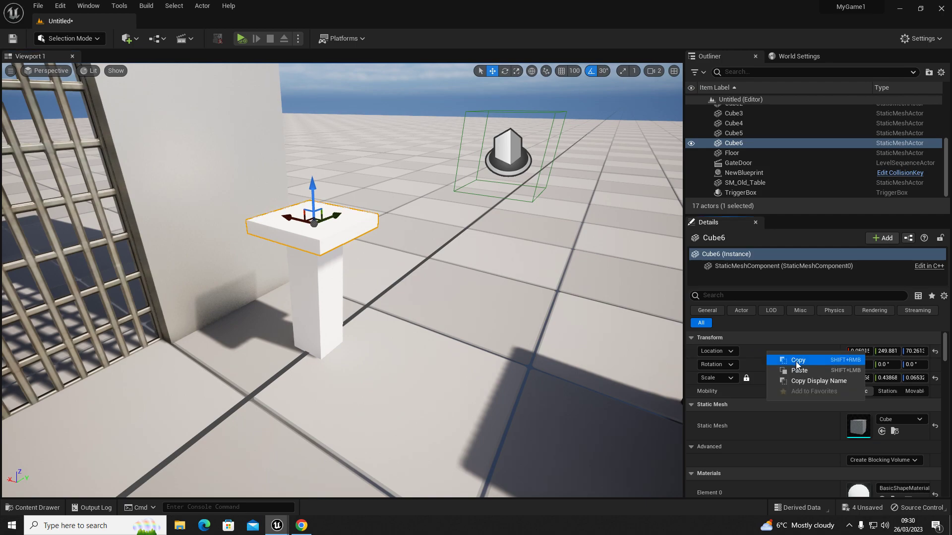
left_click(740, 192)
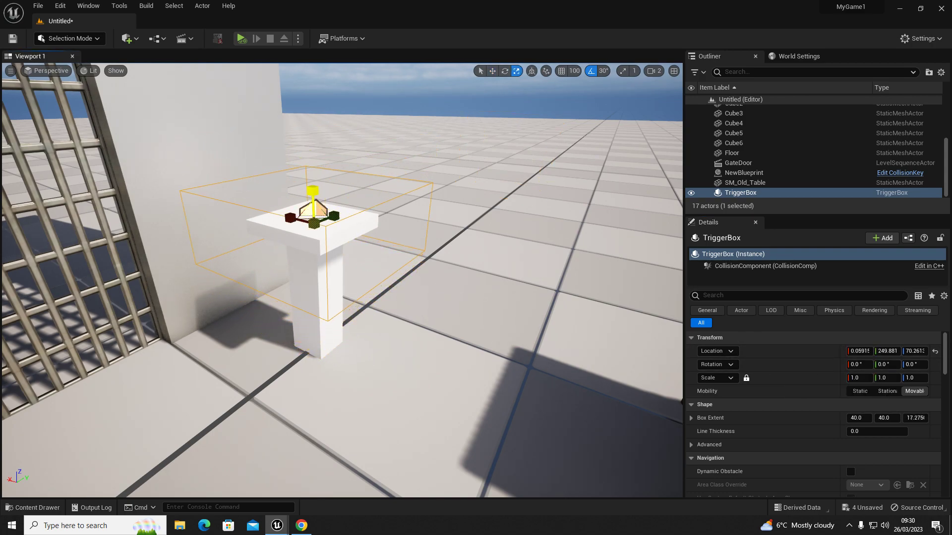
left_click_drag(312, 194, 311, 158)
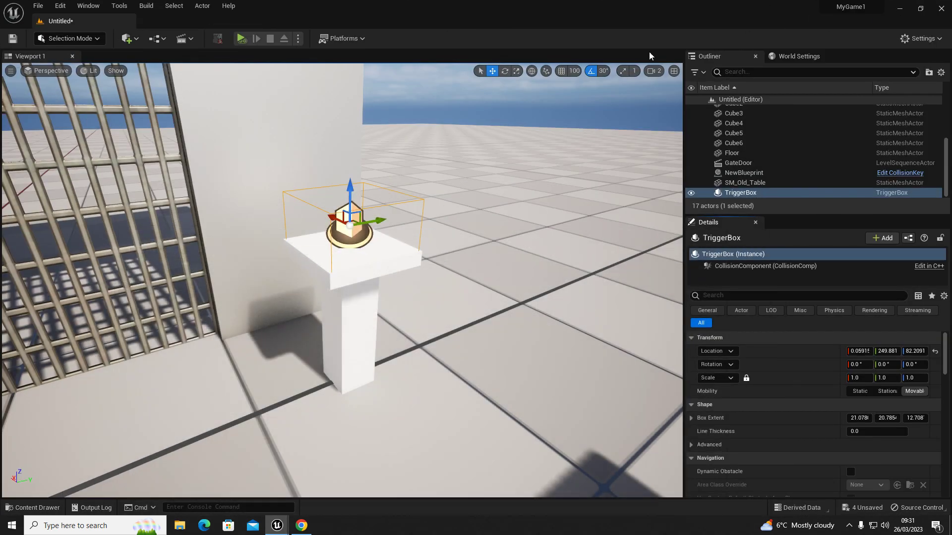
Open the level blueprint and add TriggerBox On Actor Begin Overlap and End Overlap events.
left_click(154, 38)
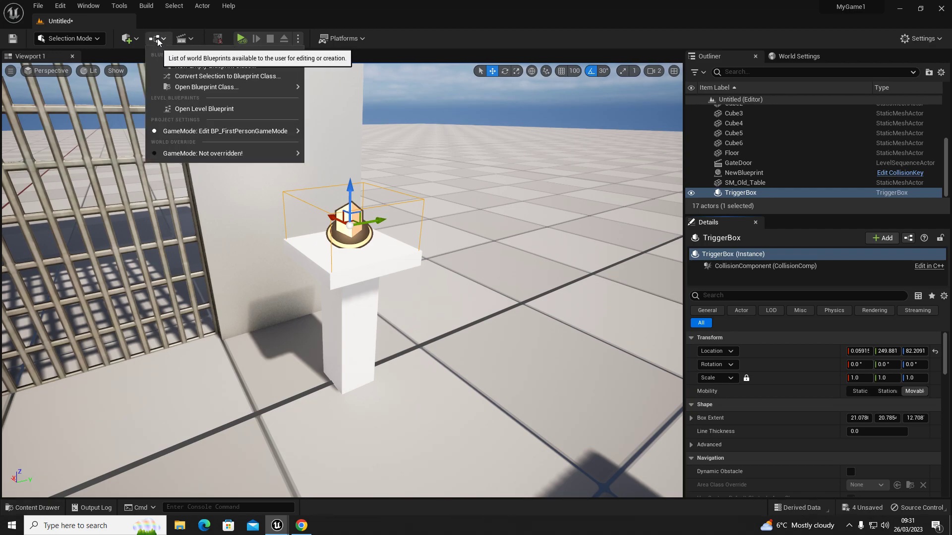
mouse_move(205, 109)
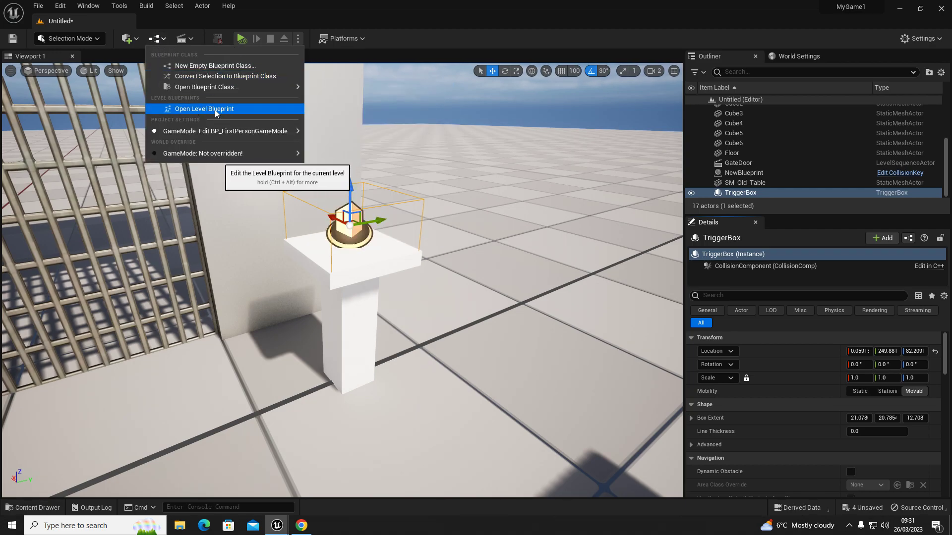
left_click(205, 109)
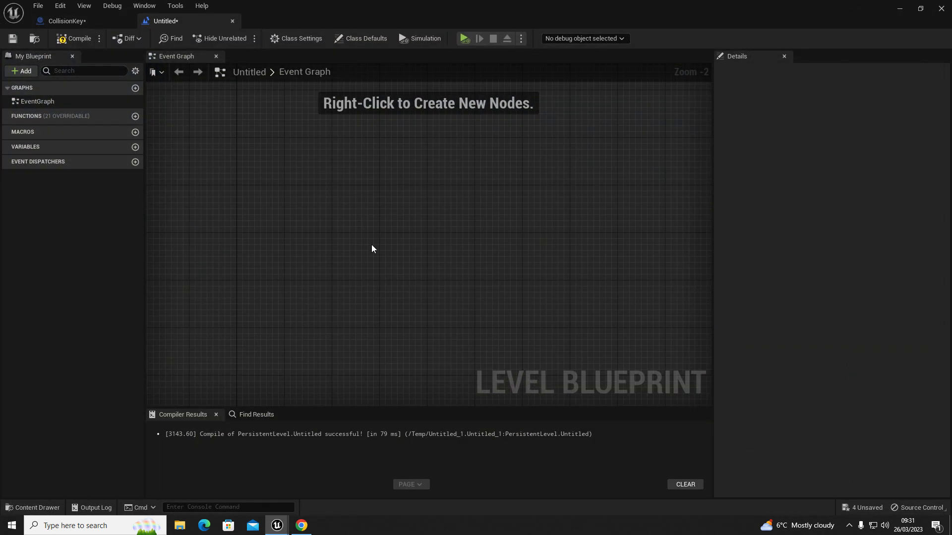
right_click(373, 249)
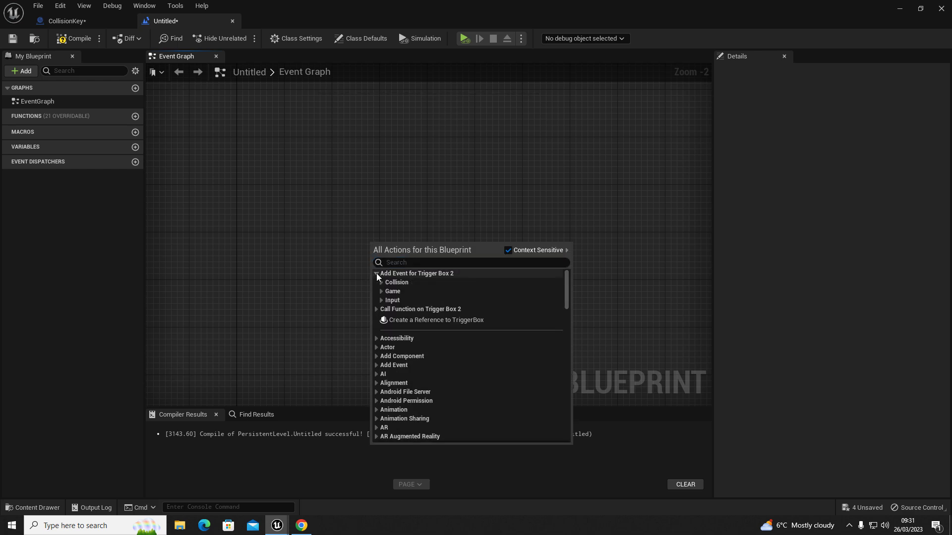
left_click(380, 282)
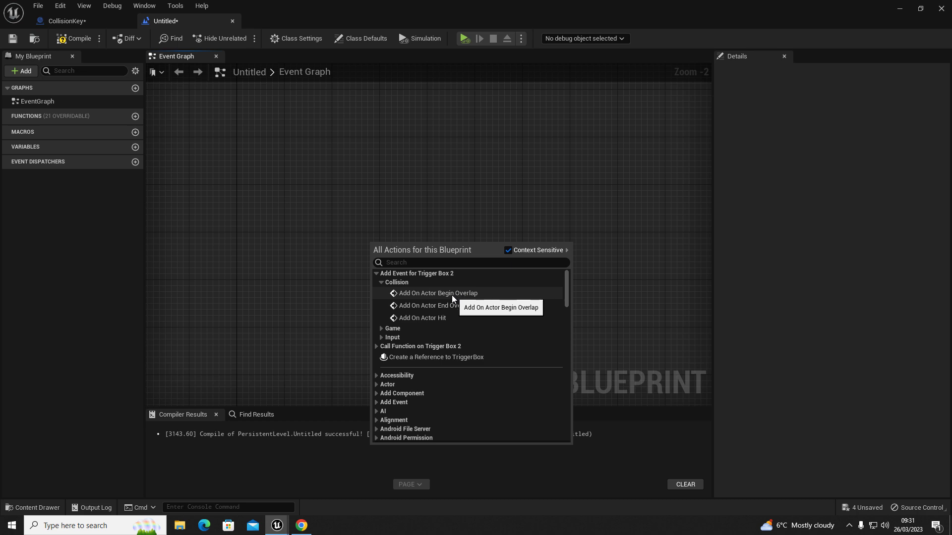
mouse_move(440, 298)
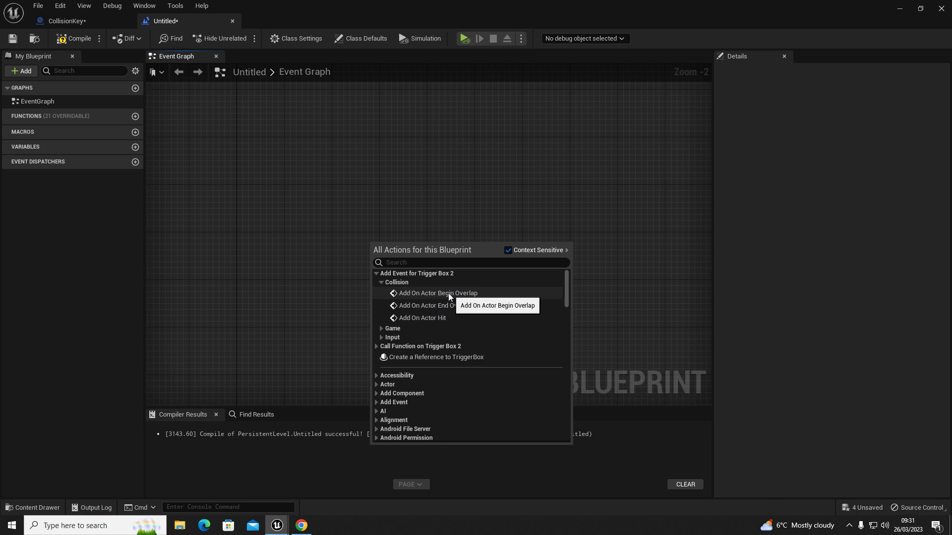
left_click(436, 293)
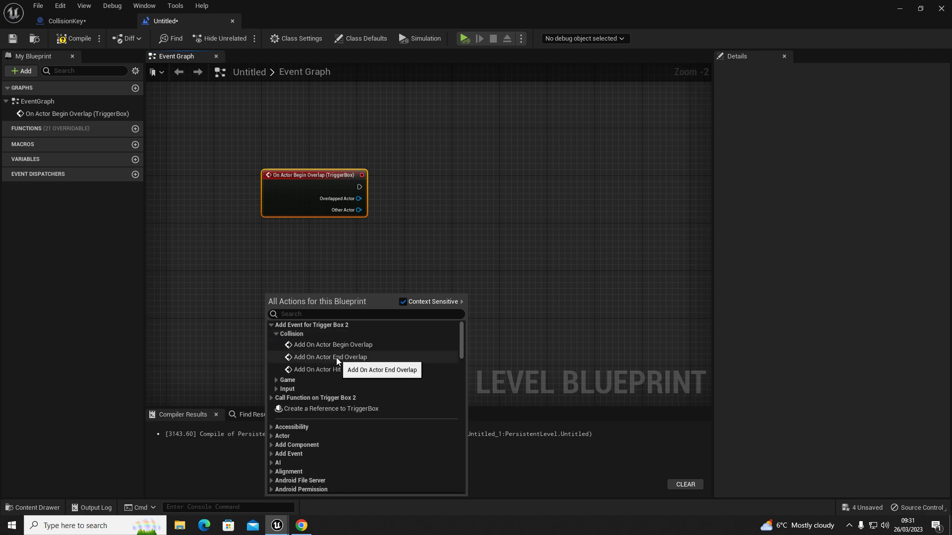
left_click(330, 357)
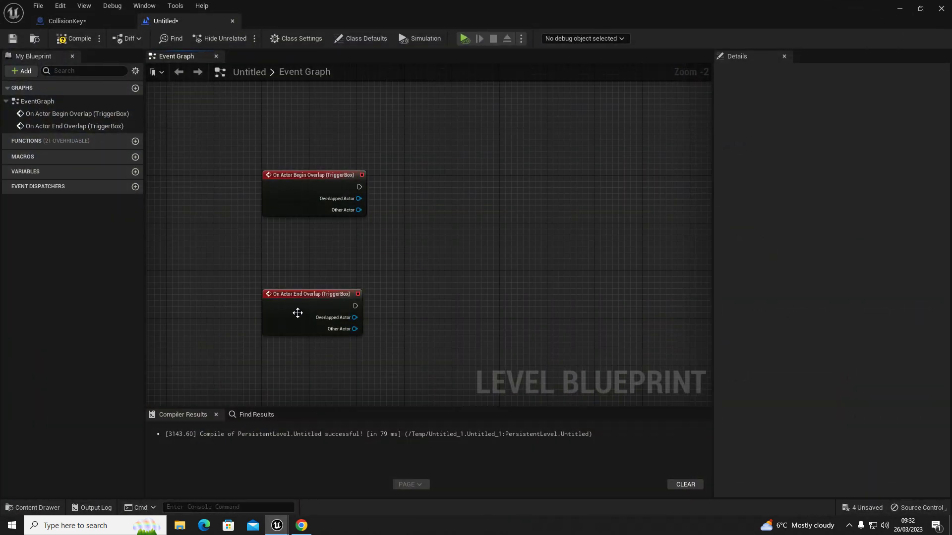
Attach Cast To CollisionKeyTest nodes to the overlap events, casting Other Actor, and tidy the graph.
left_click_drag(362, 187, 421, 186)
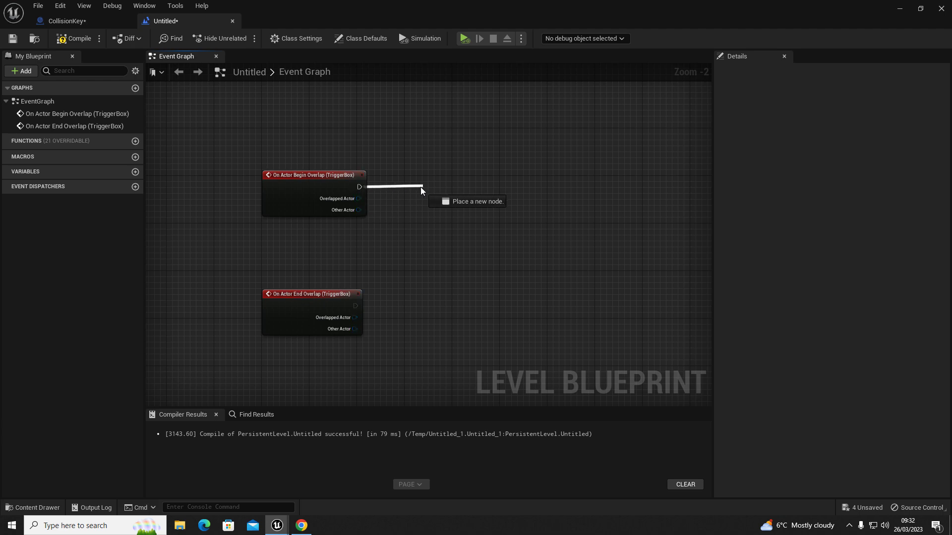
left_click(421, 192)
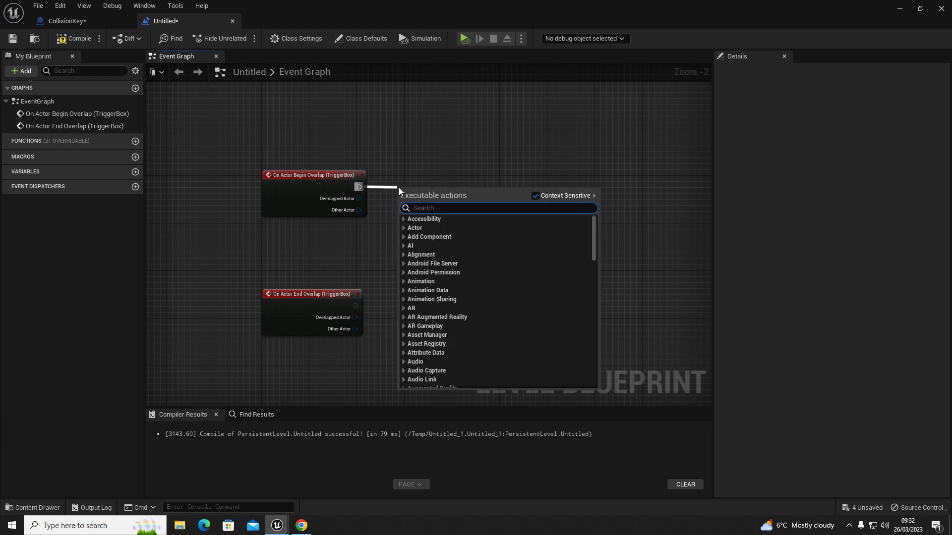
type("cast to")
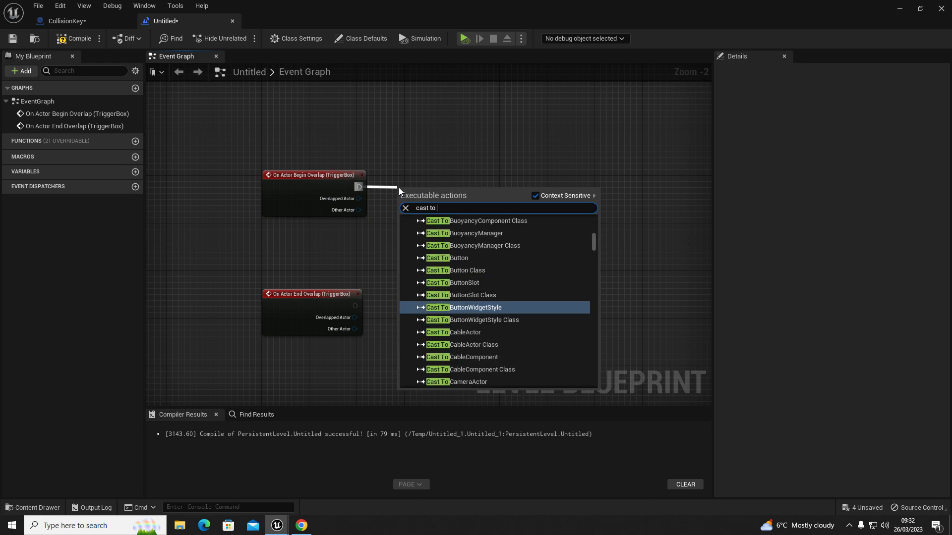
type("coll")
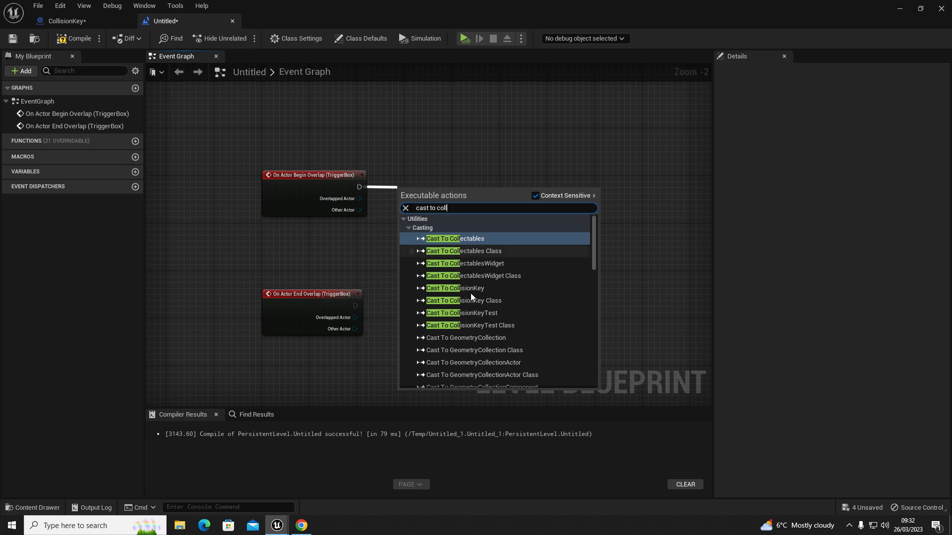
mouse_move(486, 313)
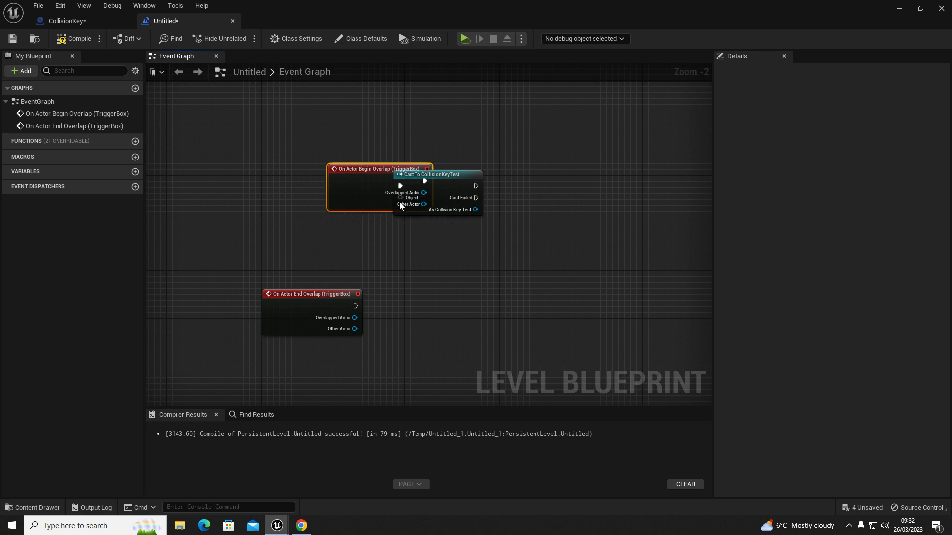
left_click_drag(377, 168, 326, 175)
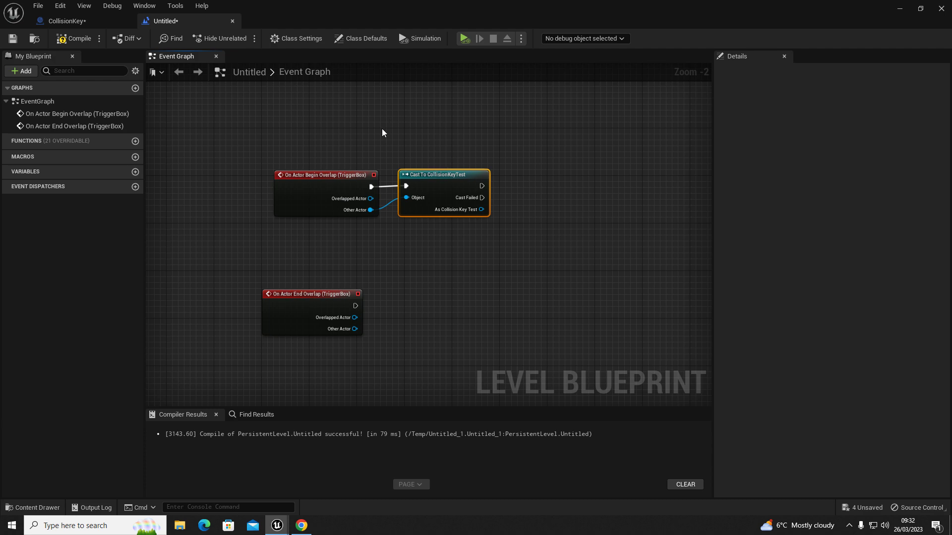
mouse_move(503, 271)
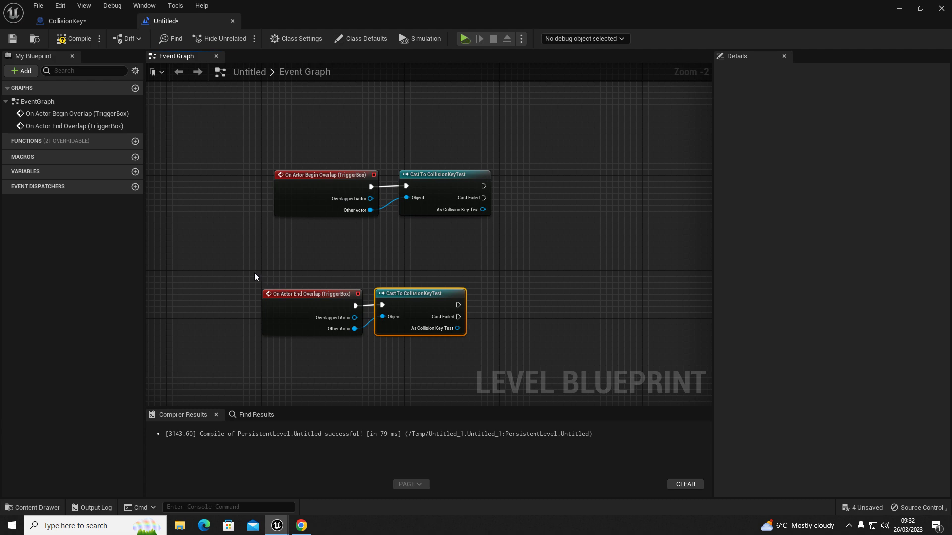
left_click(432, 175)
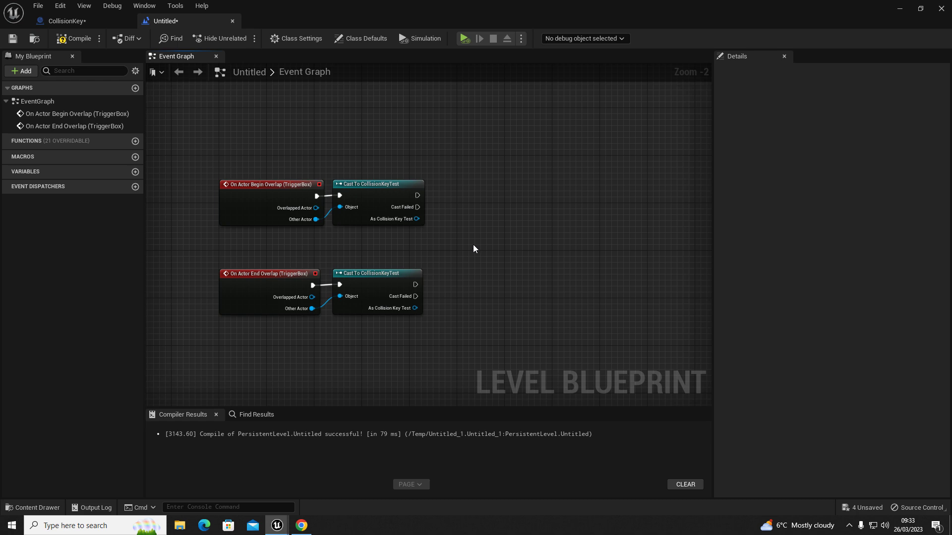
mouse_move(481, 250)
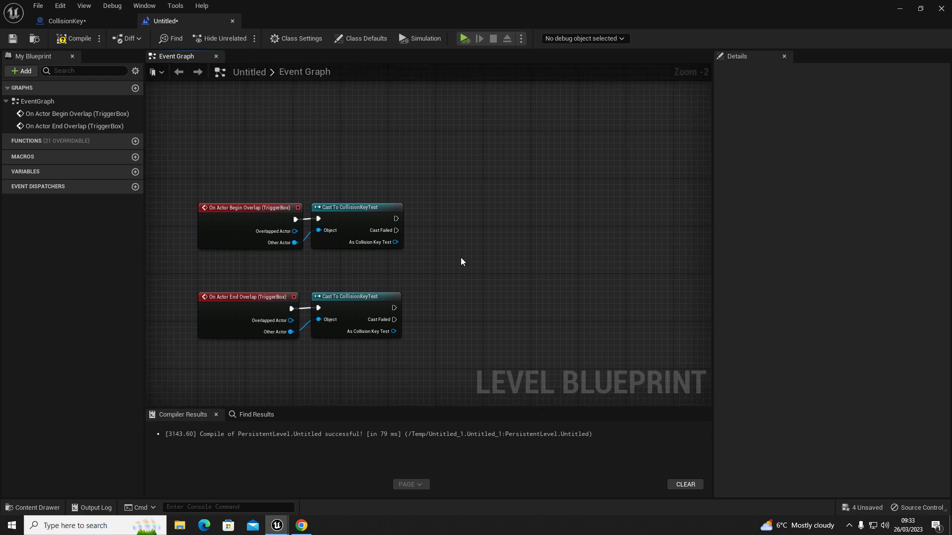
mouse_move(447, 260)
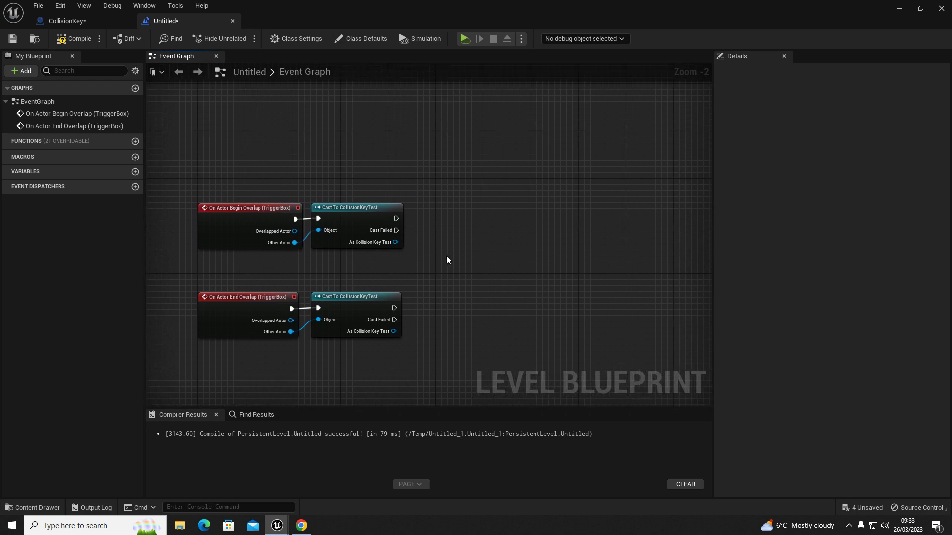
mouse_move(443, 231)
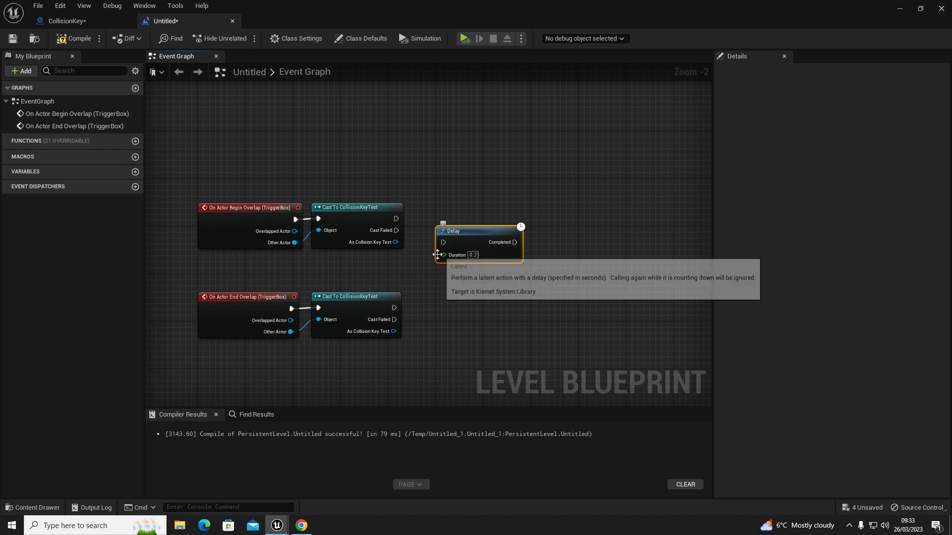
Add a 3.0-second Delay after the Begin Overlap cast and select GateDoor in the level.
type("d")
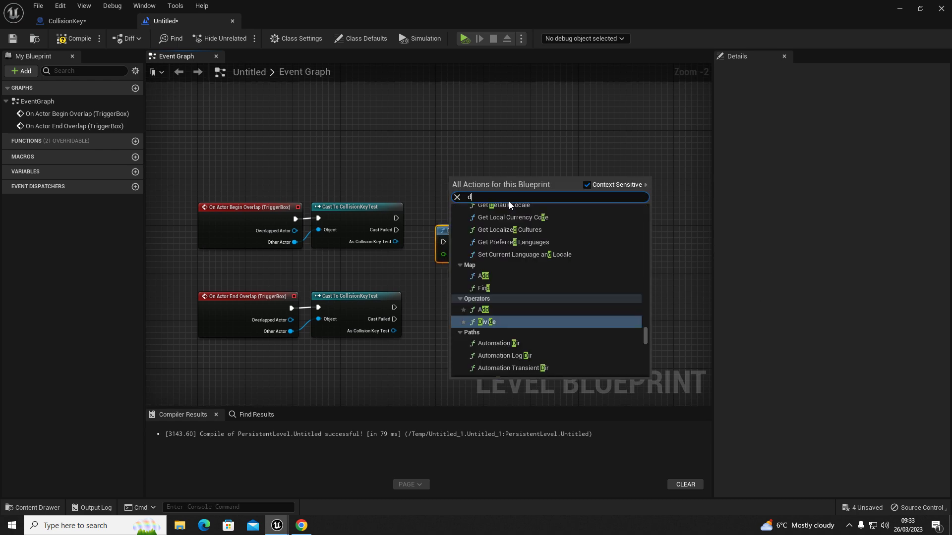
left_click(486, 230)
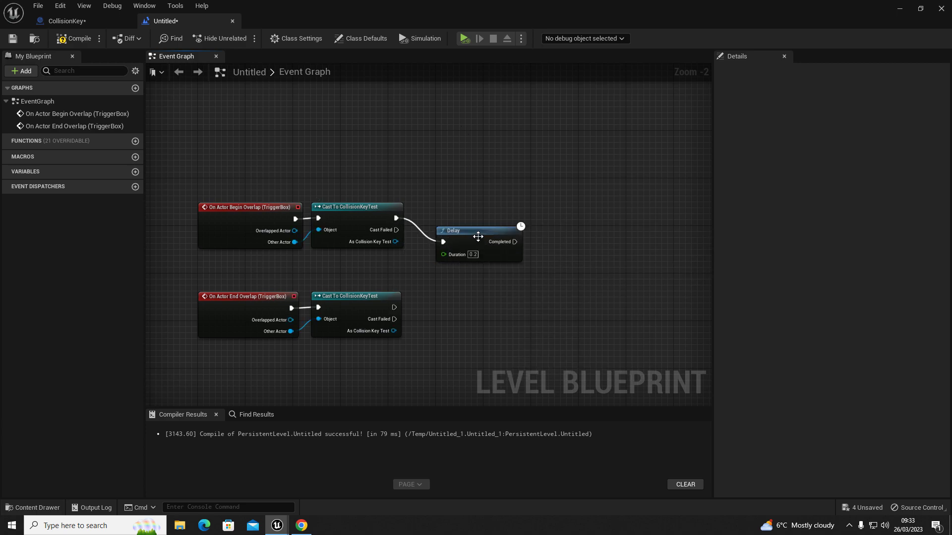
left_click_drag(478, 230, 466, 207)
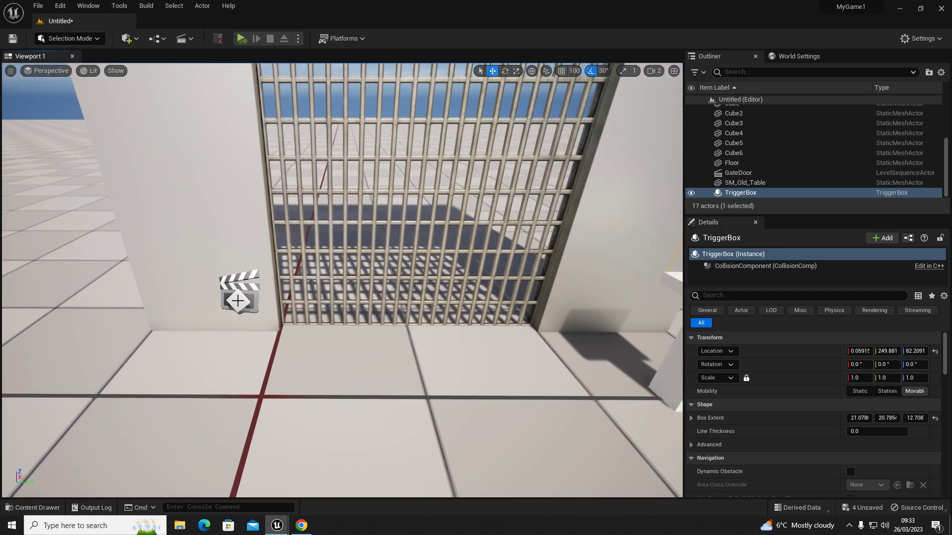
left_click(738, 173)
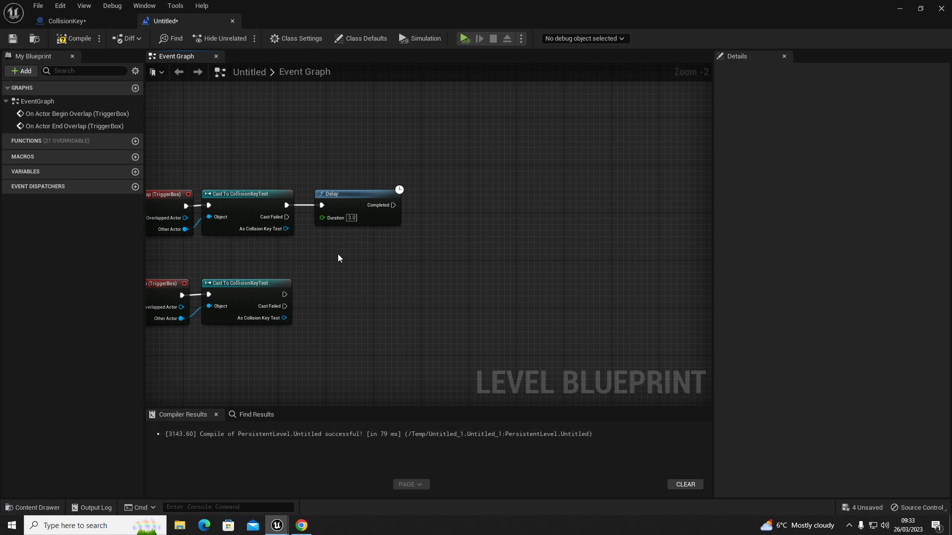
right_click(338, 258)
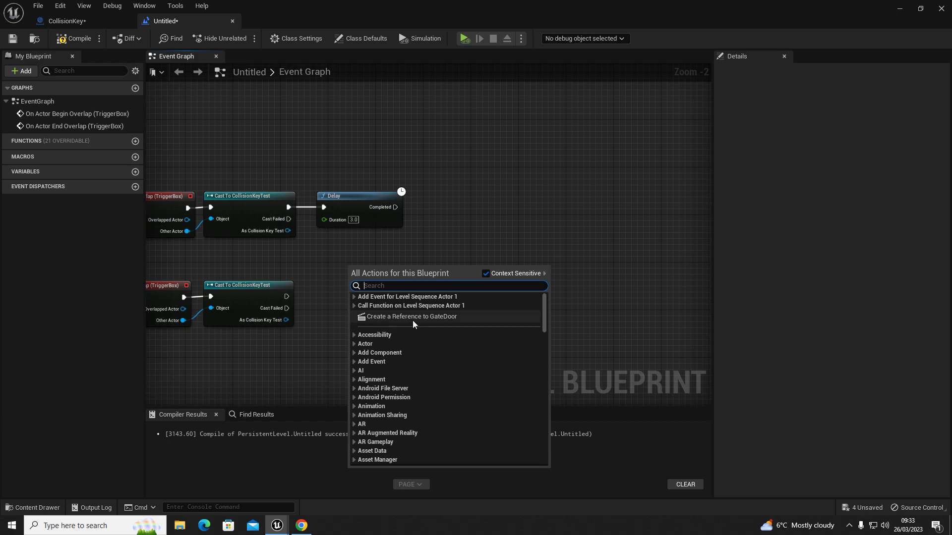
Create a GateDoor reference and add a Play node for its Sequence Player.
left_click(413, 316)
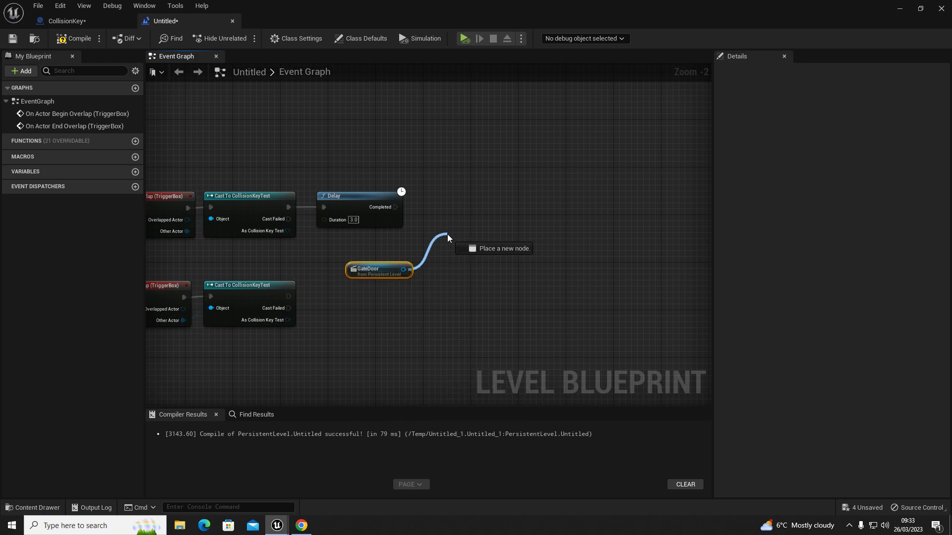
left_click(448, 237)
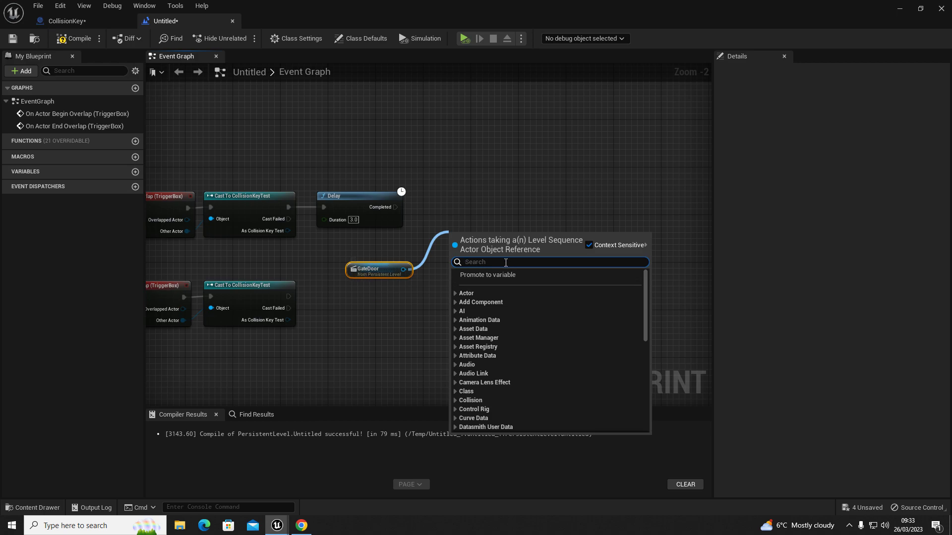
type("play")
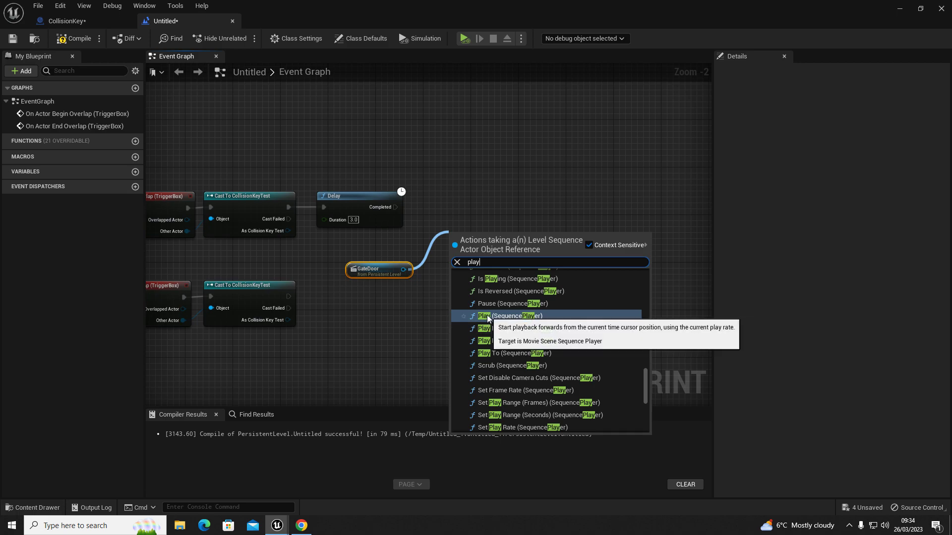
left_click(484, 316)
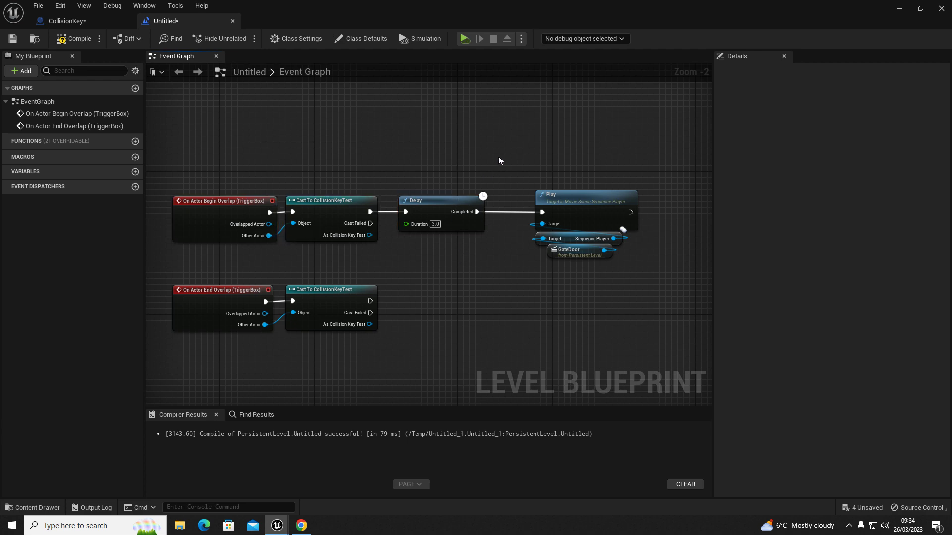
mouse_move(616, 292)
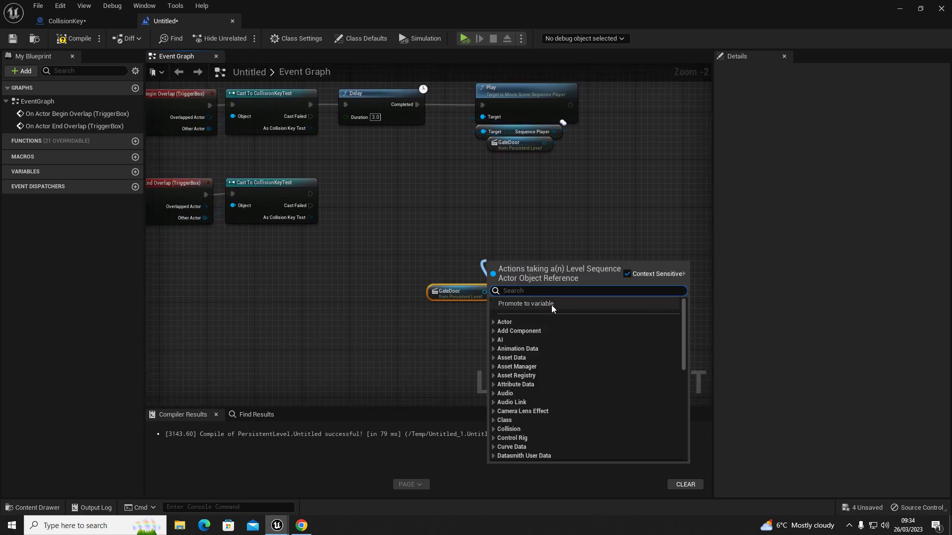
Hook GateDoor's Sequence Player into a Play Reverse node and rearrange the cast and Delay nodes.
type("re")
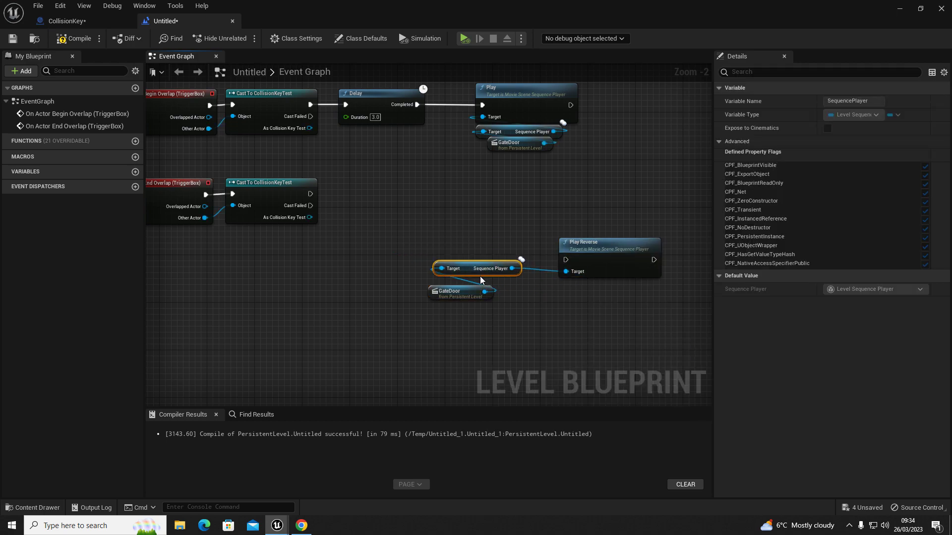
left_click_drag(476, 269, 607, 286)
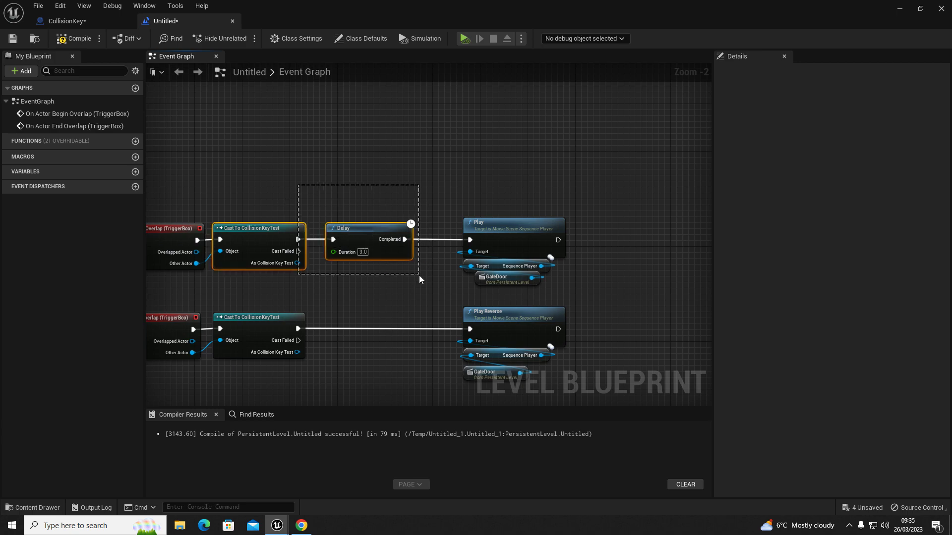
left_click_drag(419, 279, 338, 259)
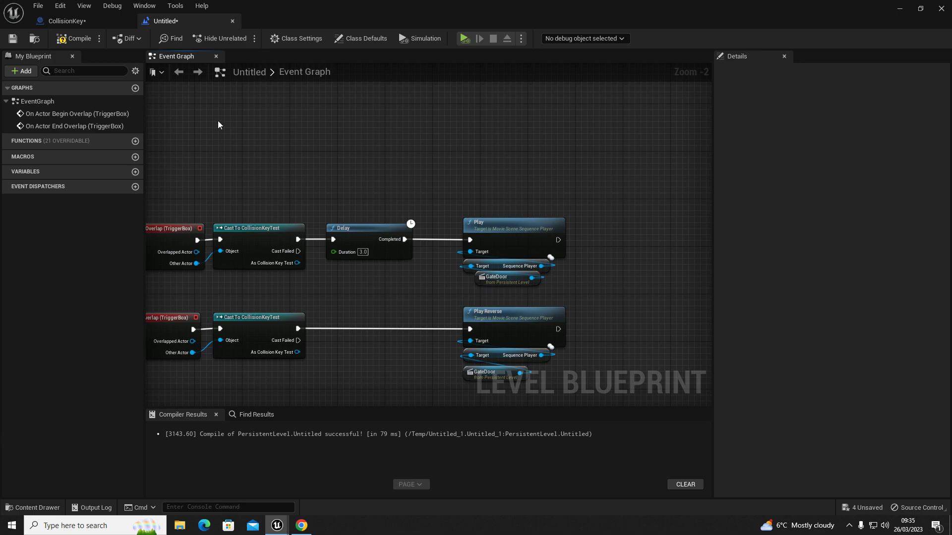
mouse_move(78, 38)
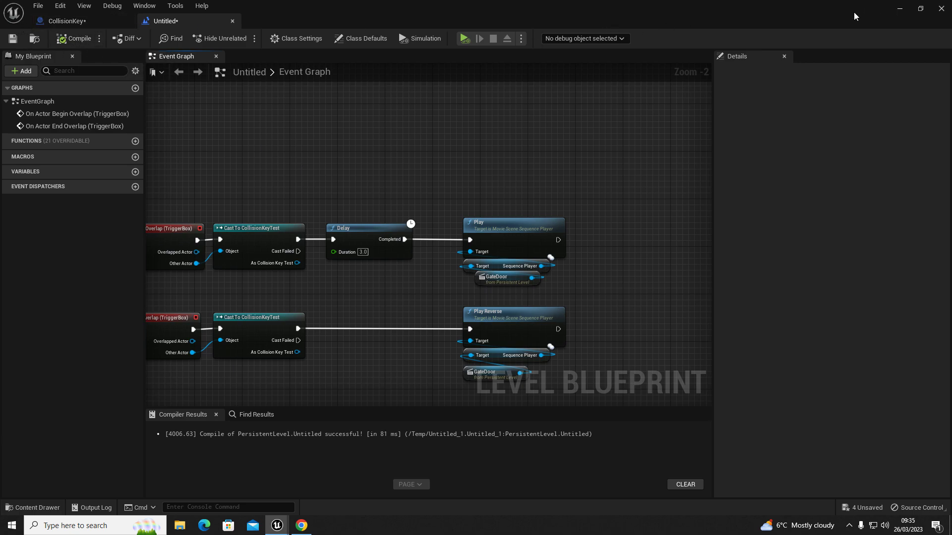
Return to the level editor and start a Play In Editor test.
left_click(67, 21)
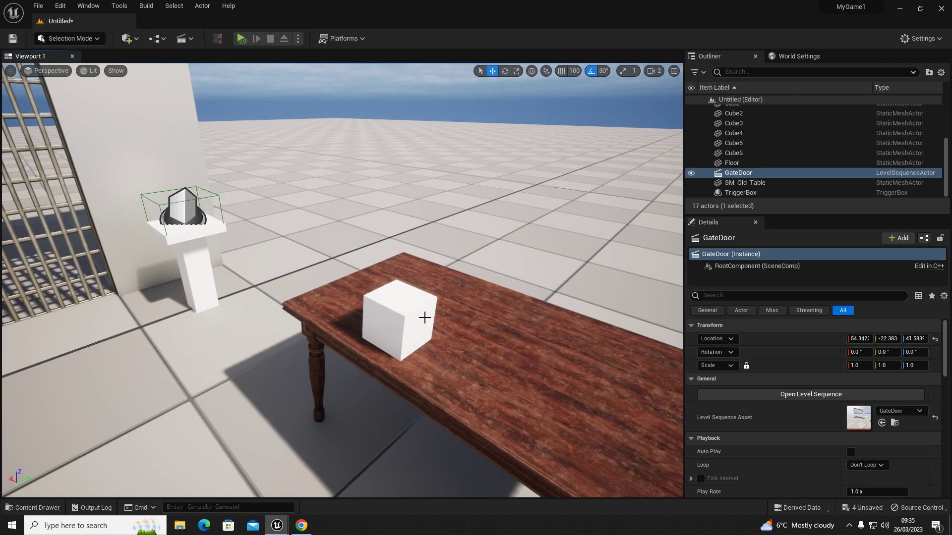
mouse_move(435, 332)
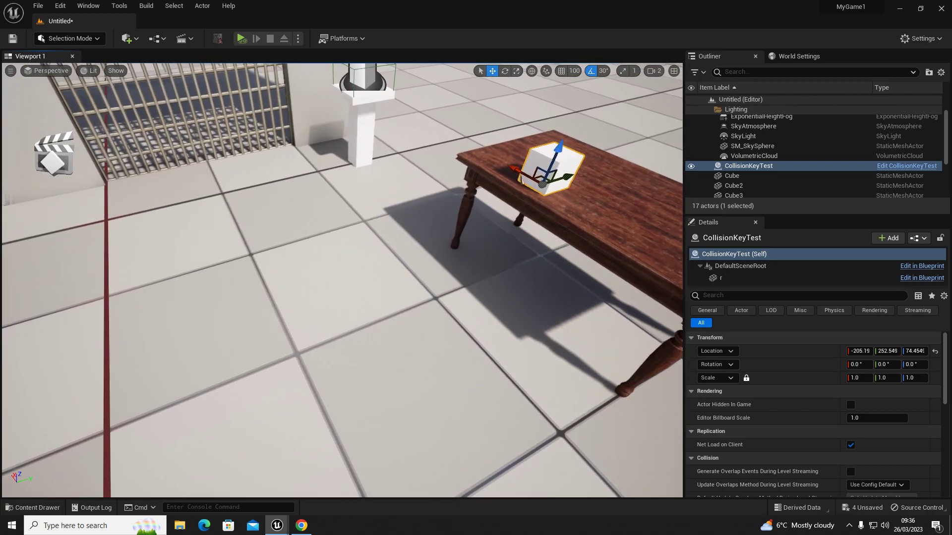
left_click(241, 38)
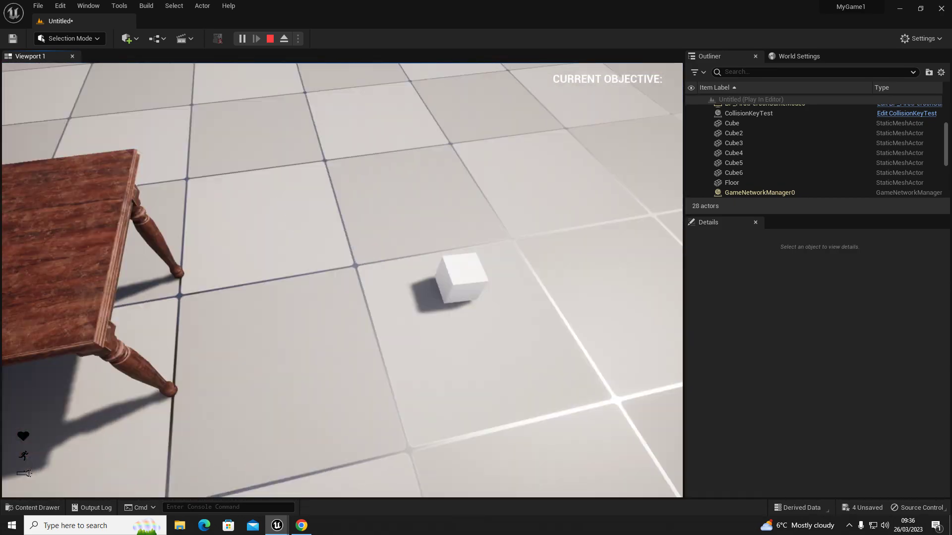
Stop the play test and select the GateDoor sequence actor.
left_click(269, 38)
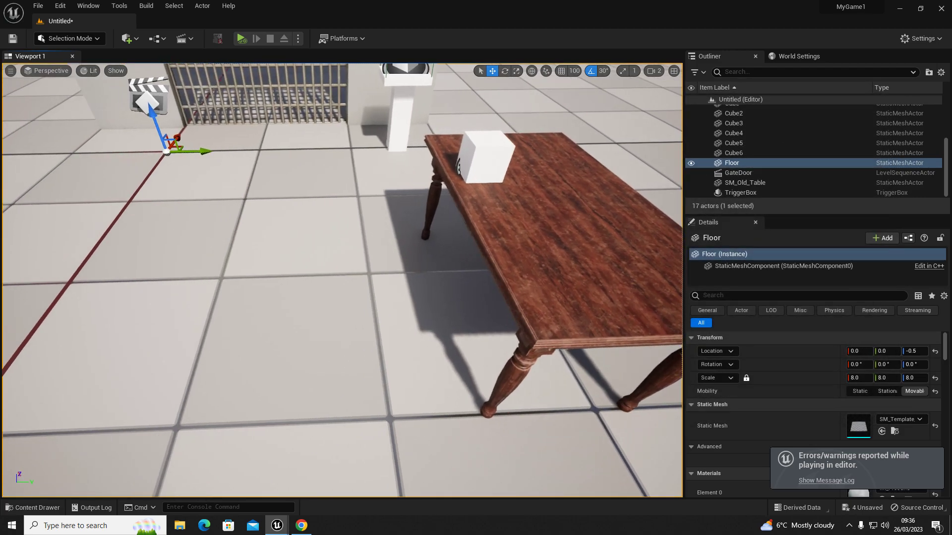
left_click(242, 38)
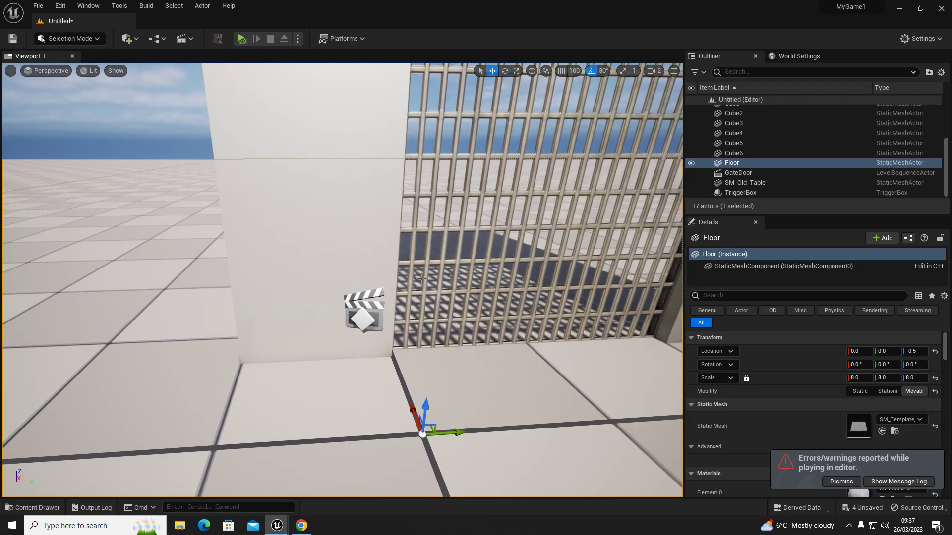
left_click(737, 173)
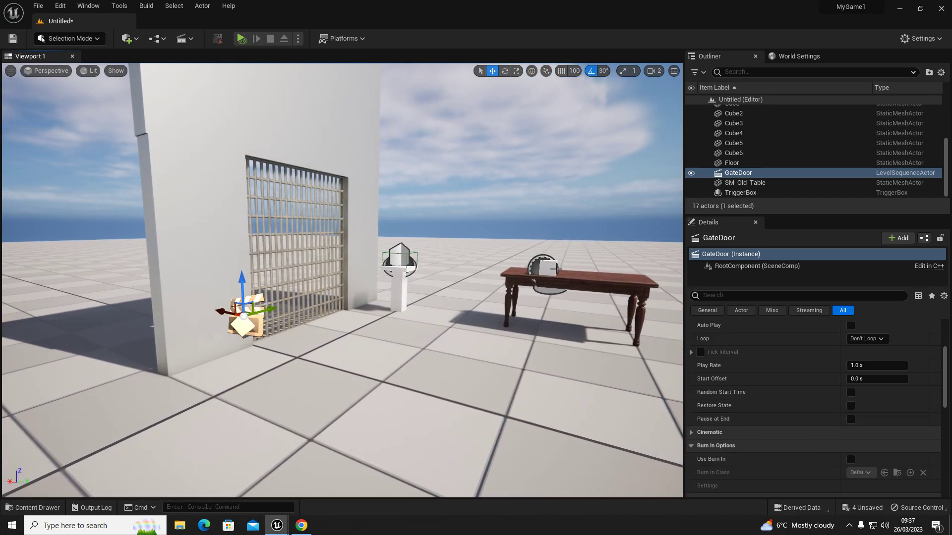
Turn on Pause at End in GateDoor's playback settings.
left_click(740, 192)
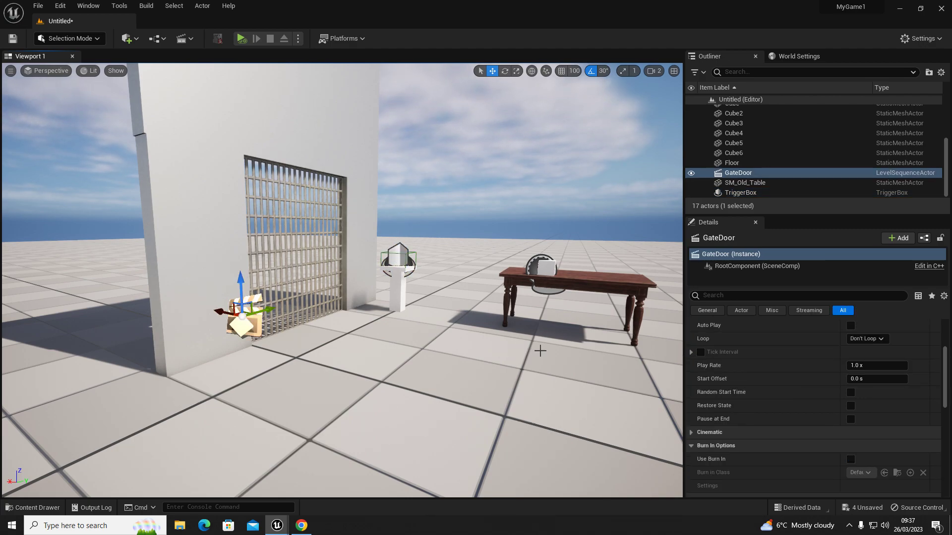
mouse_move(850, 419)
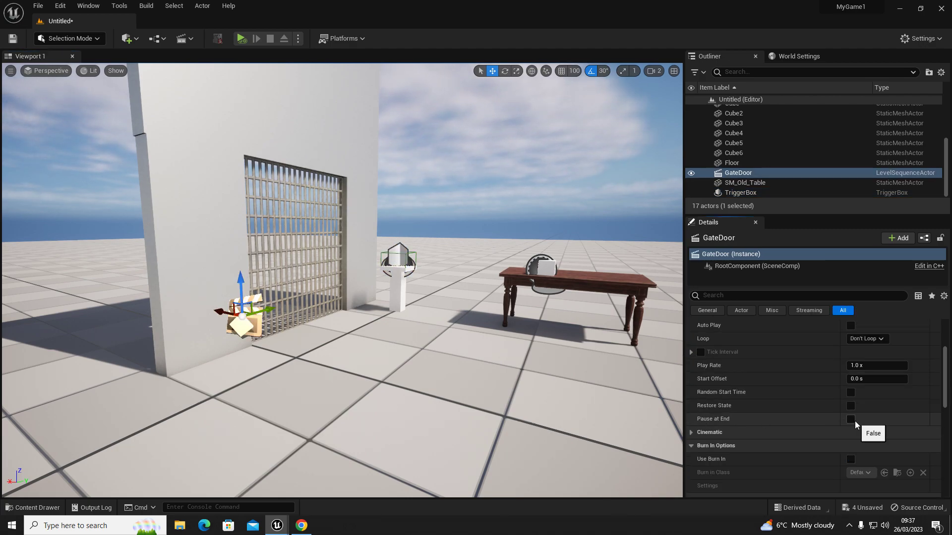
left_click(851, 419)
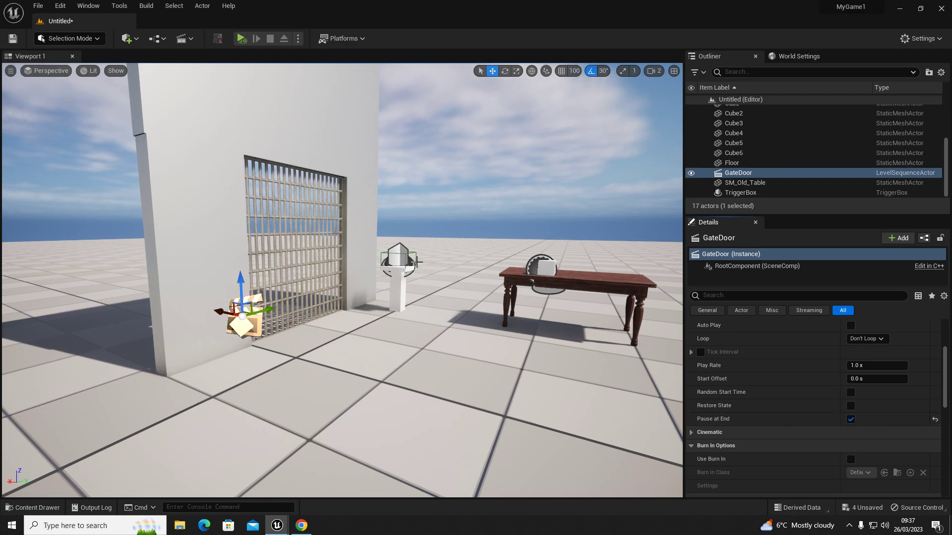
mouse_move(314, 162)
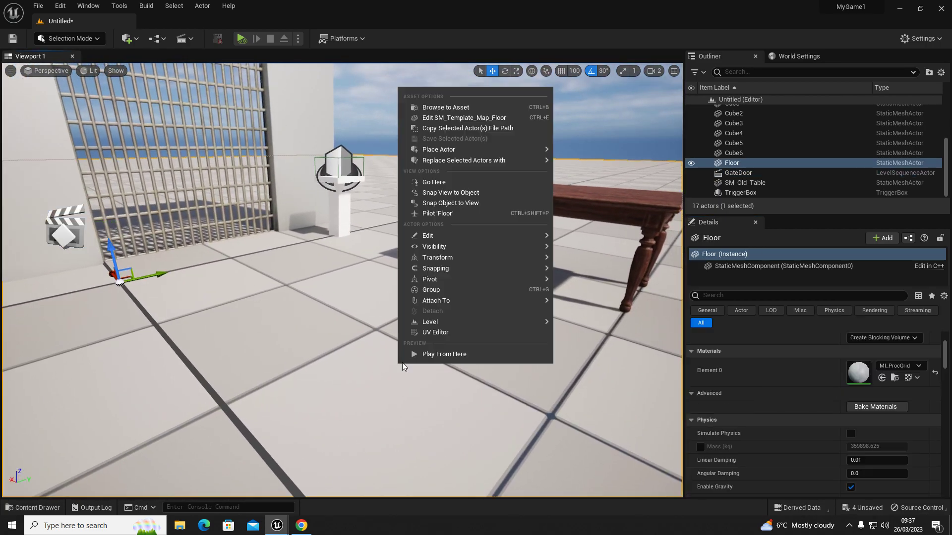
Open the Message Log to review the empty hit-component runtime errors.
left_click(444, 354)
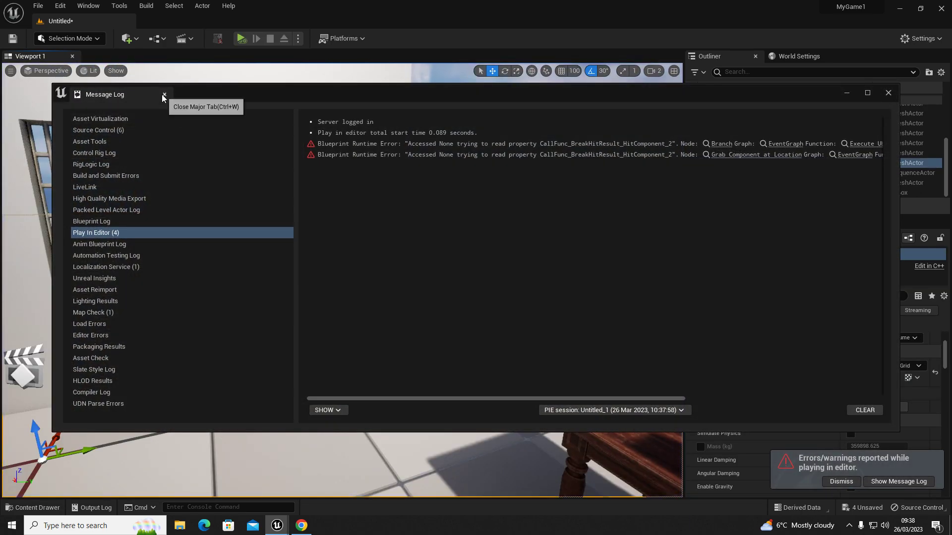
Close the Message Log and open BP_FirstPersonCharacter, scrolling to its grab line trace graph.
left_click(163, 95)
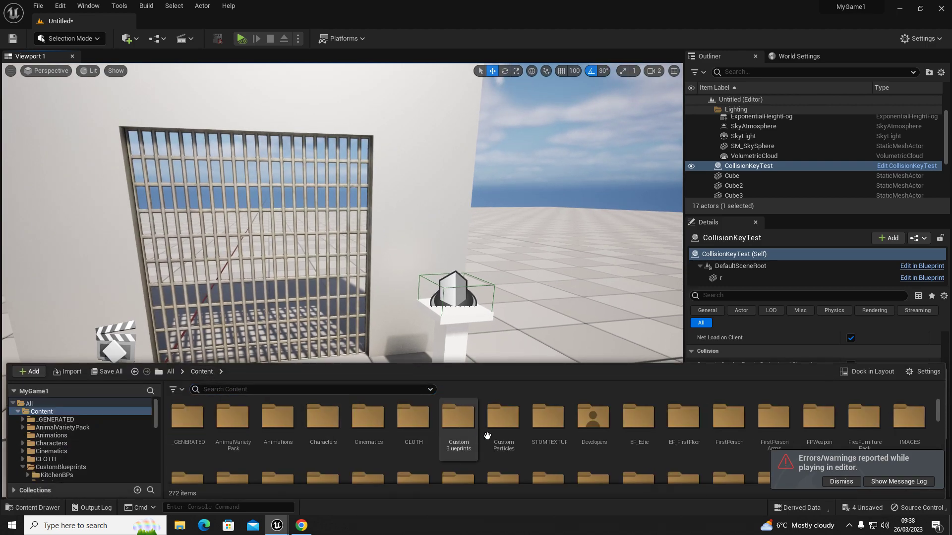
left_click(727, 418)
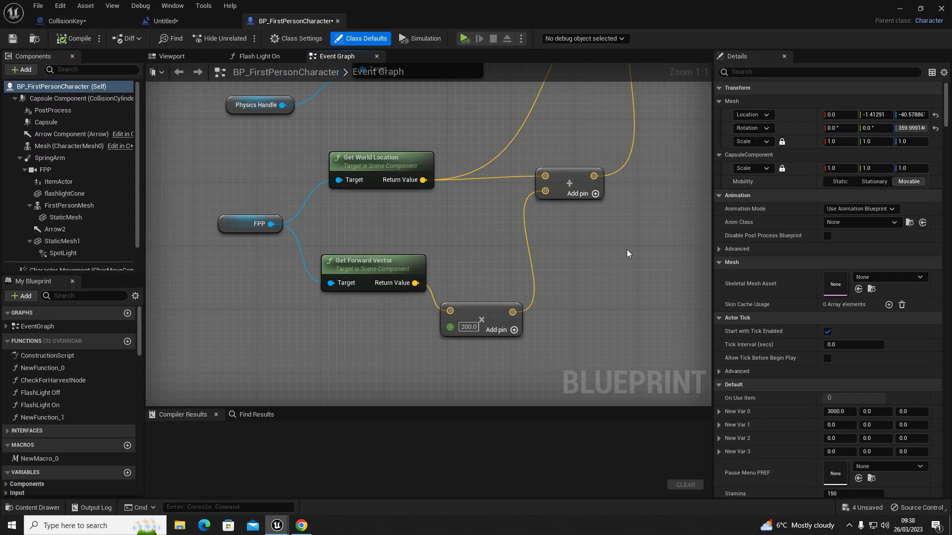
scroll("down", 3)
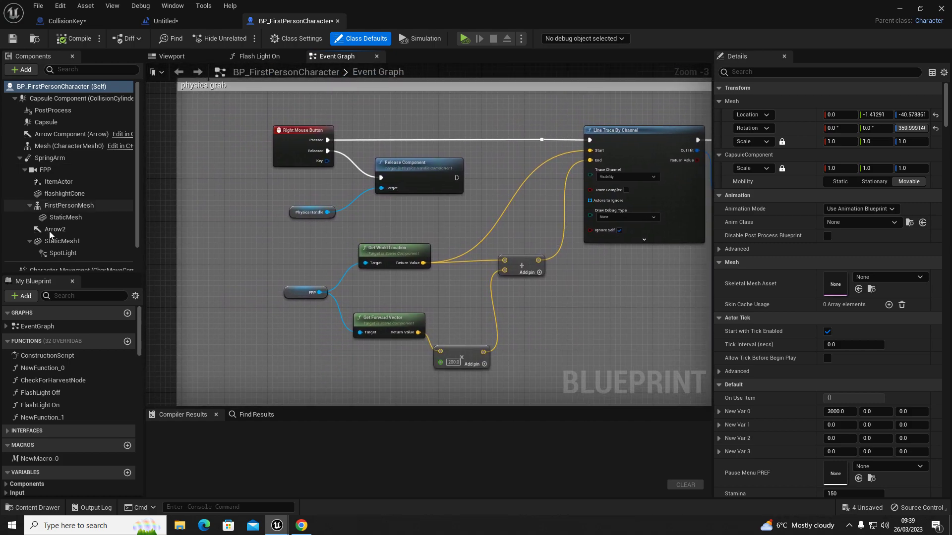
scroll("down", 3)
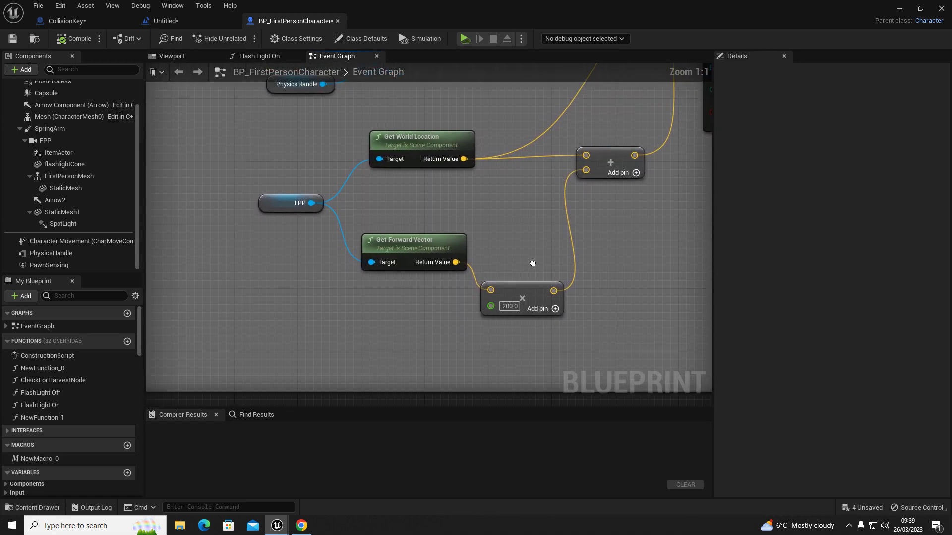
Convert the multiply node's second pin to a single-precision float of 200.
right_click(500, 305)
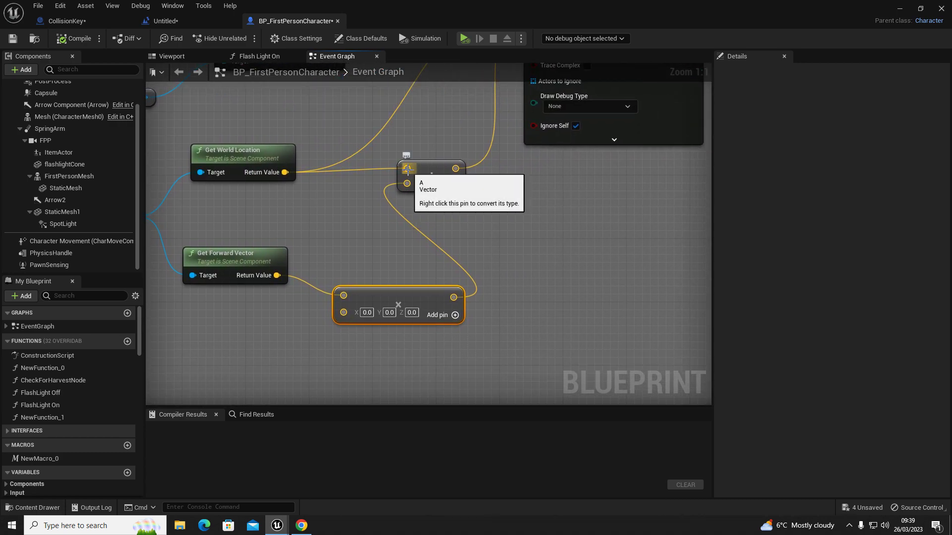
mouse_move(327, 200)
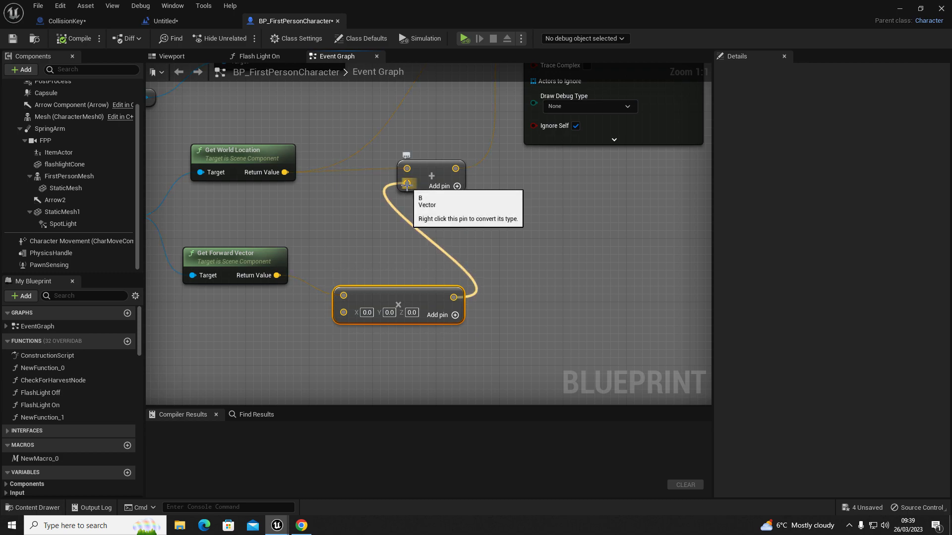
mouse_move(470, 168)
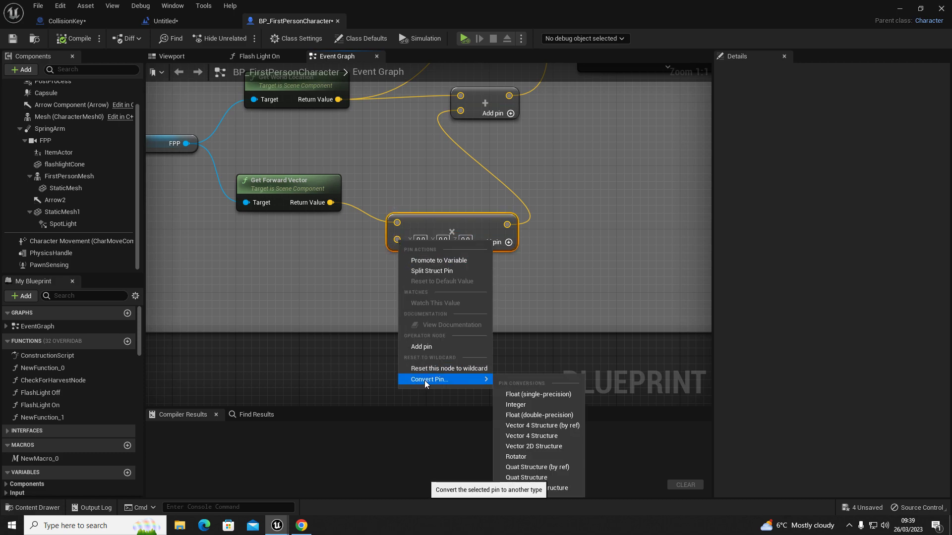
mouse_move(537, 395)
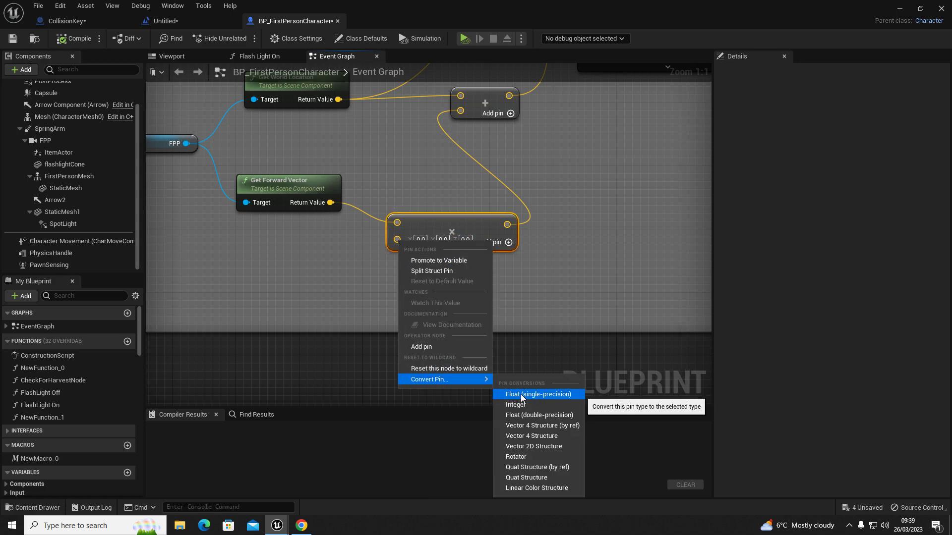
left_click(536, 394)
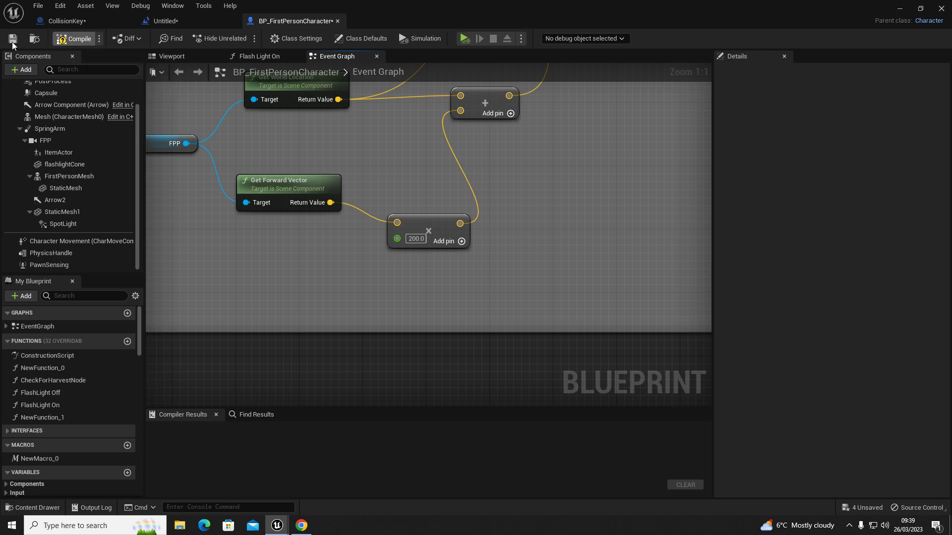
Save the compiled BP_FirstPersonCharacter blueprint.
left_click(75, 39)
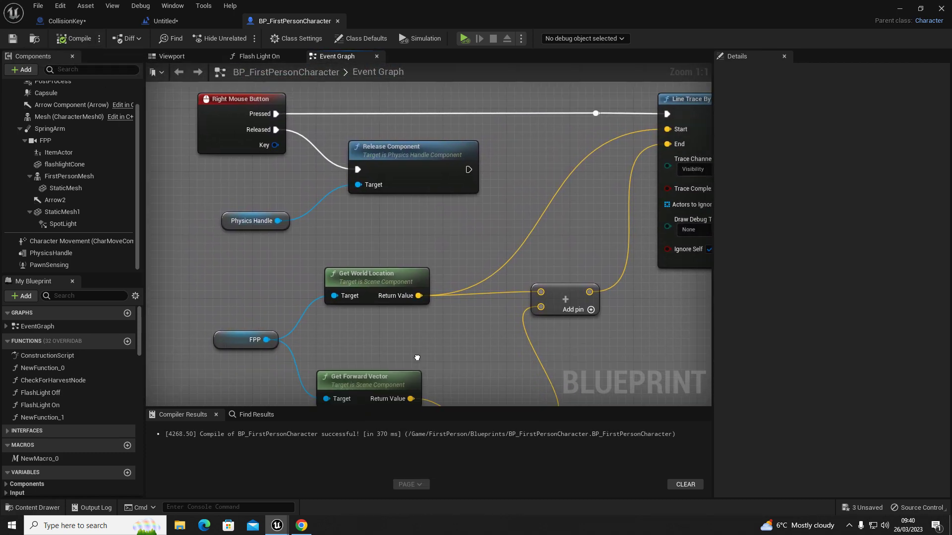